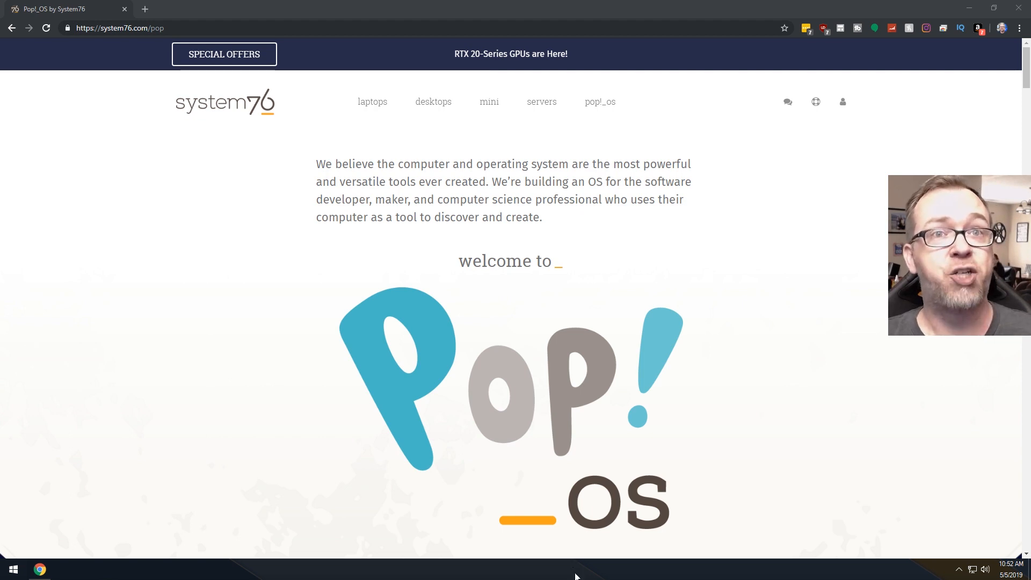
Step: Scroll the system76.com/pop page down until the DOWNLOAD button shows
scroll(down, 3)
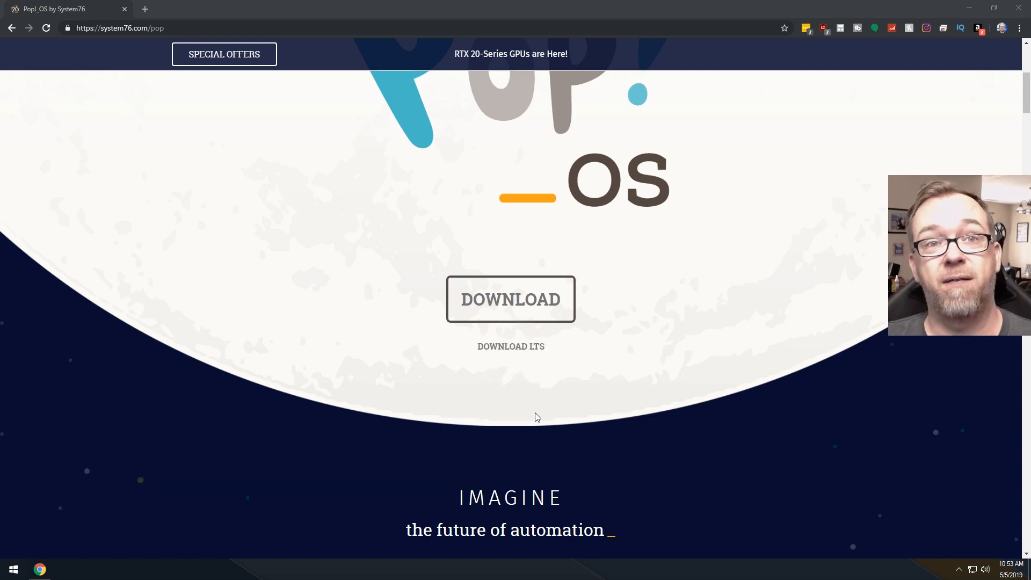
Step: Download the Pop!_OS 19.04 Intel/AMD ISO from the Download 19.04 popup
click(511, 300)
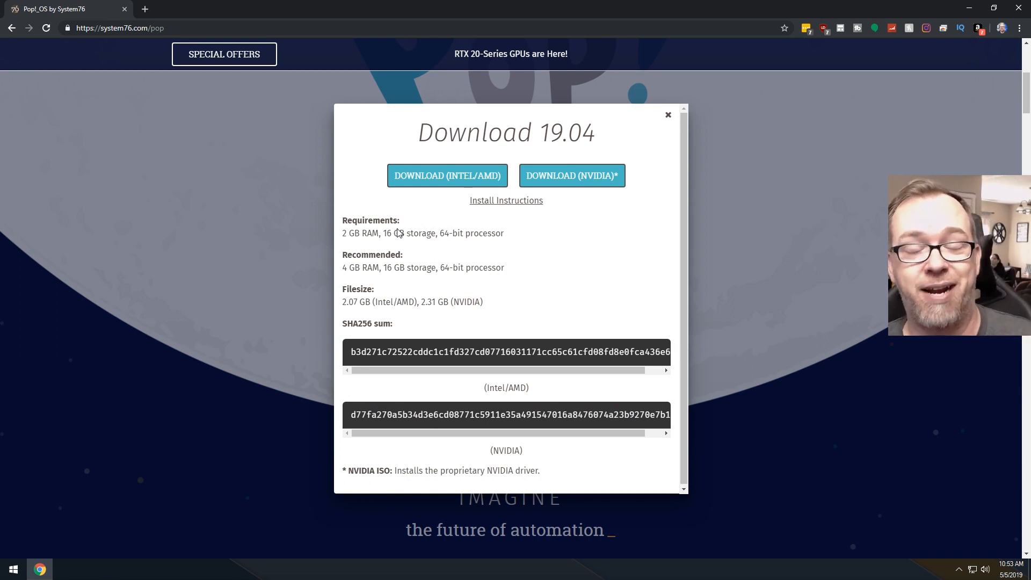
mouse_move(412, 251)
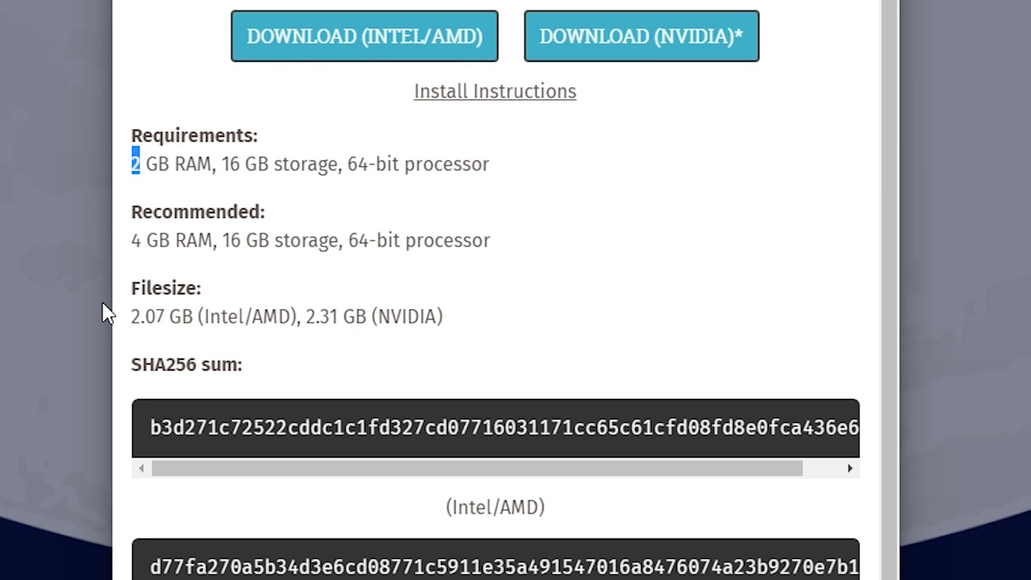
mouse_move(233, 163)
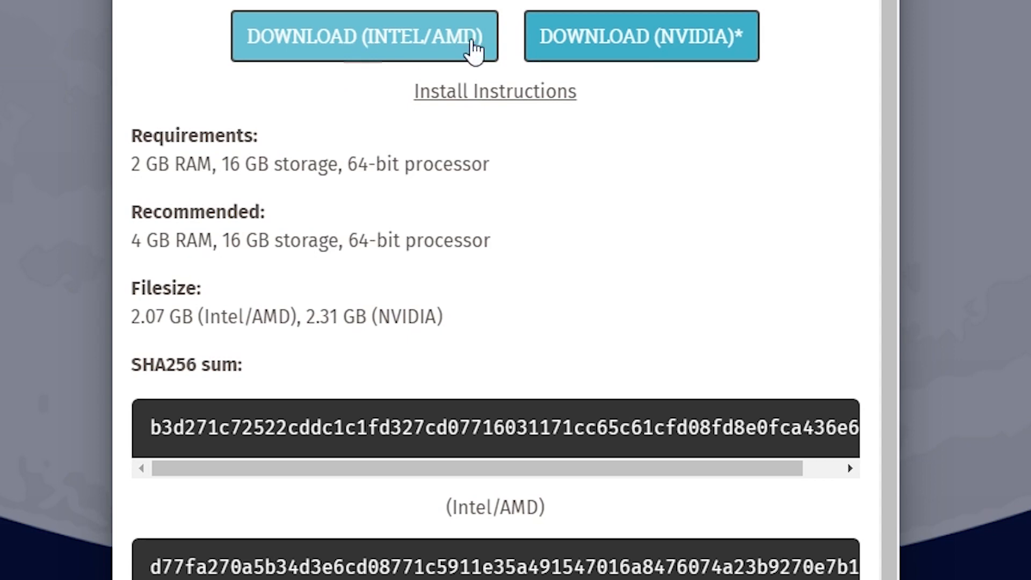
mouse_move(619, 47)
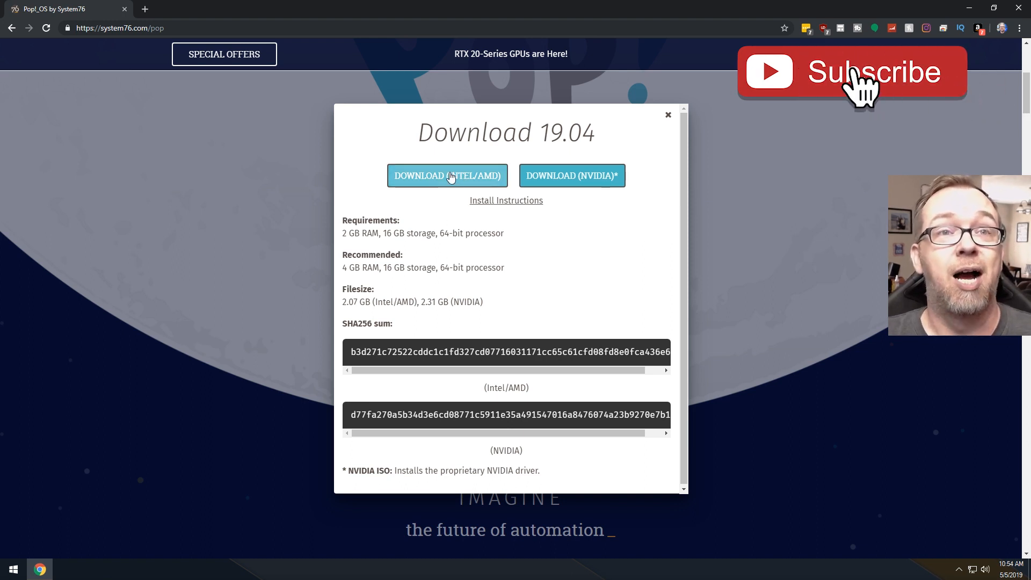
click(852, 72)
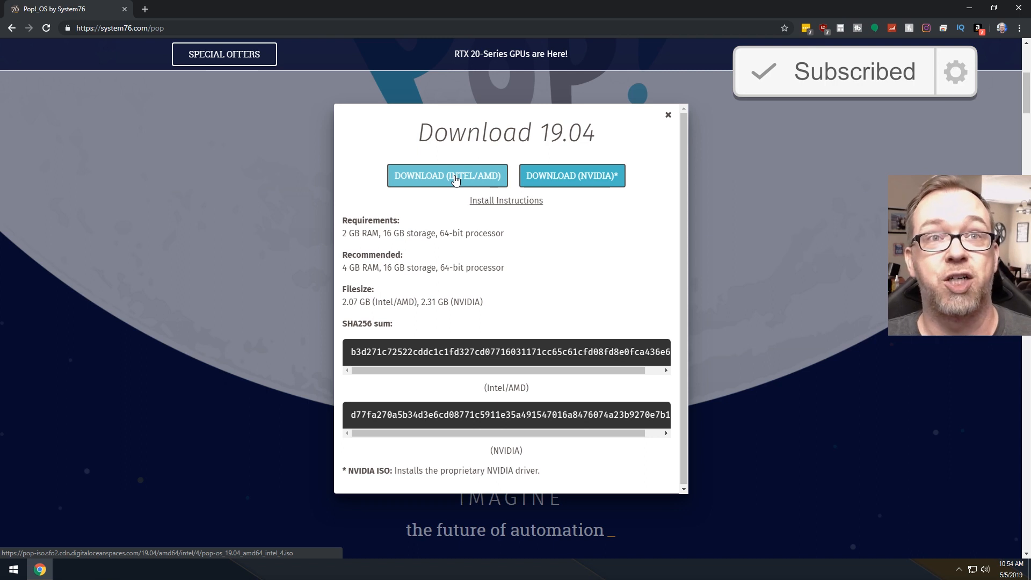
click(447, 175)
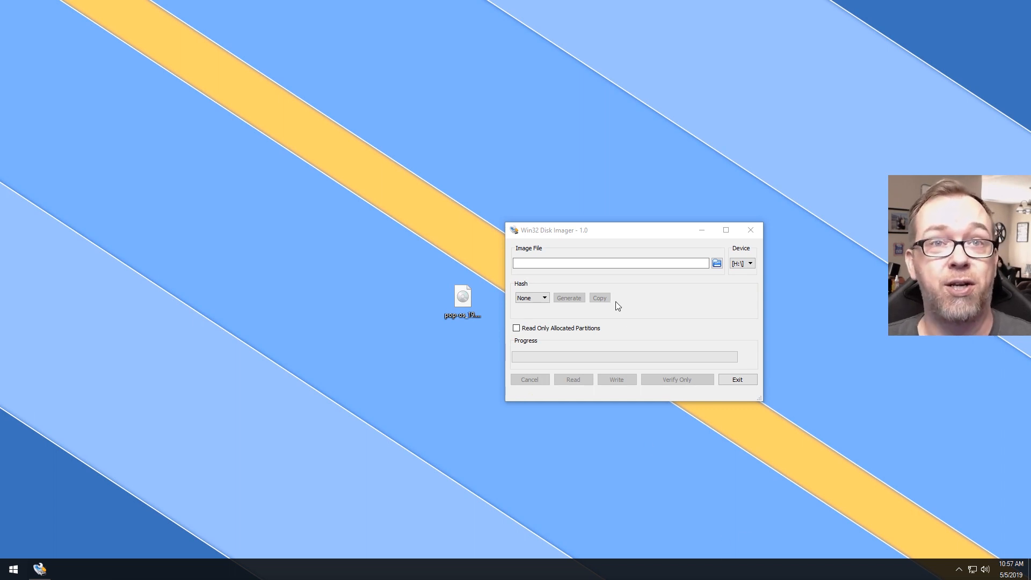
Step: Set the Win32 Disk Imager image file to pop-os_19.04_amd64_intel_4.iso from the desktop
click(462, 300)
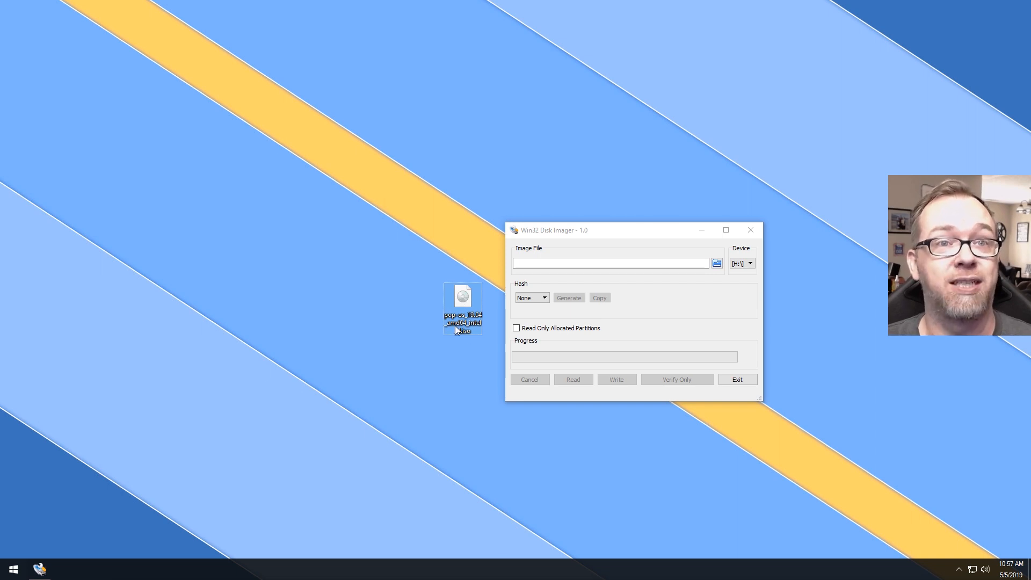
mouse_move(724, 275)
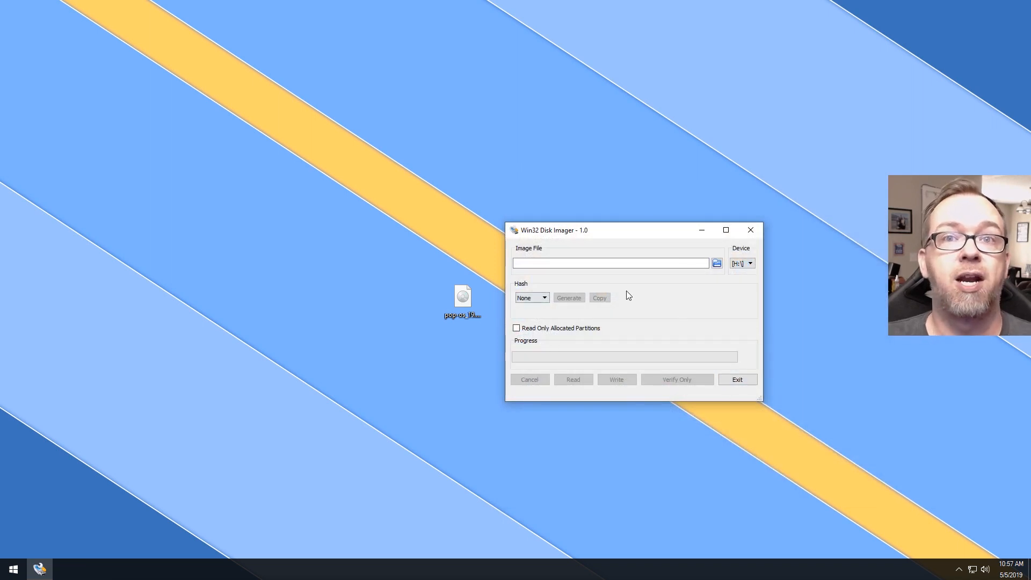
click(717, 263)
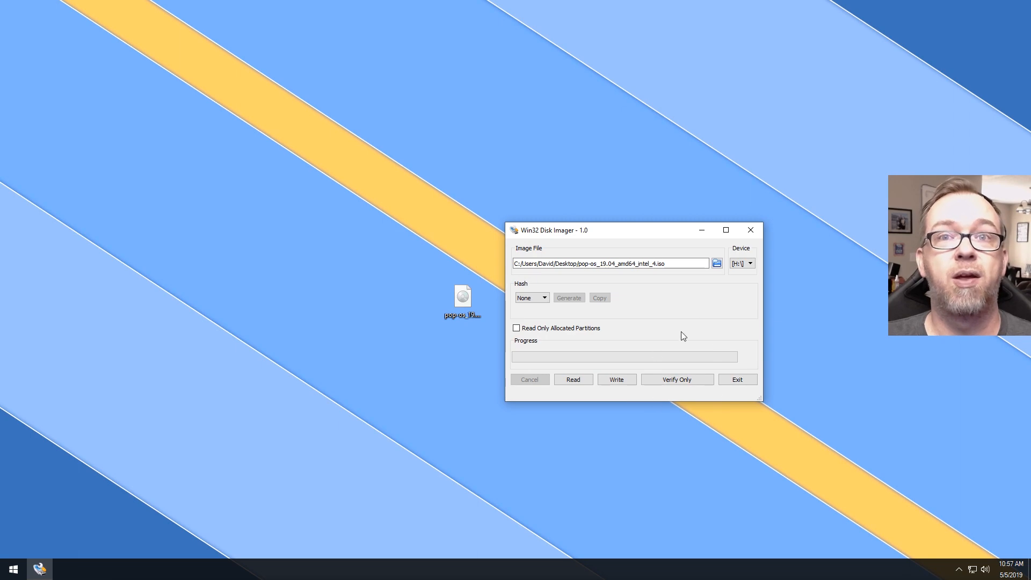
click(616, 379)
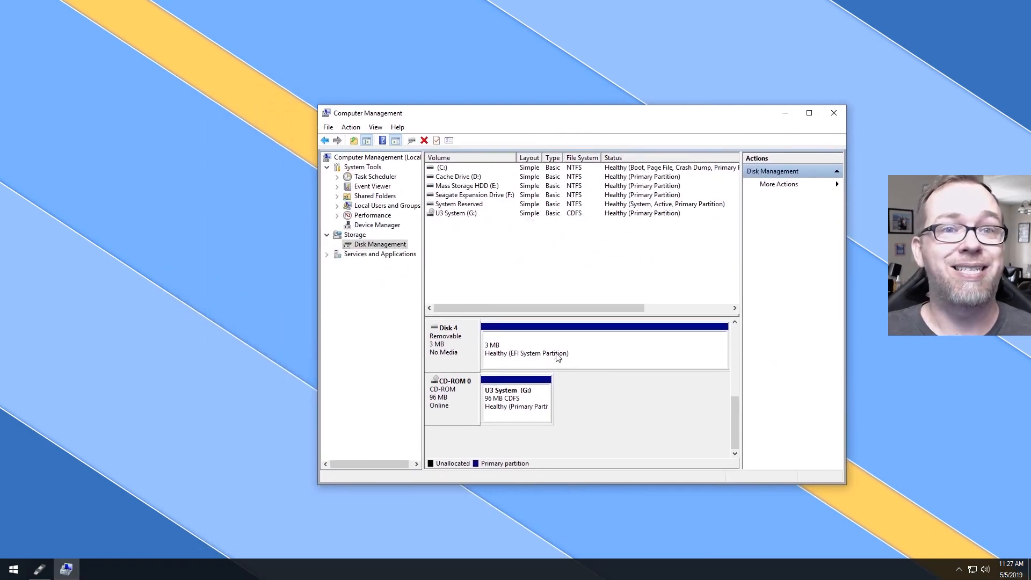
Step: Select the 3 MB EFI partition on removable Disk 4 in Disk Management
click(592, 347)
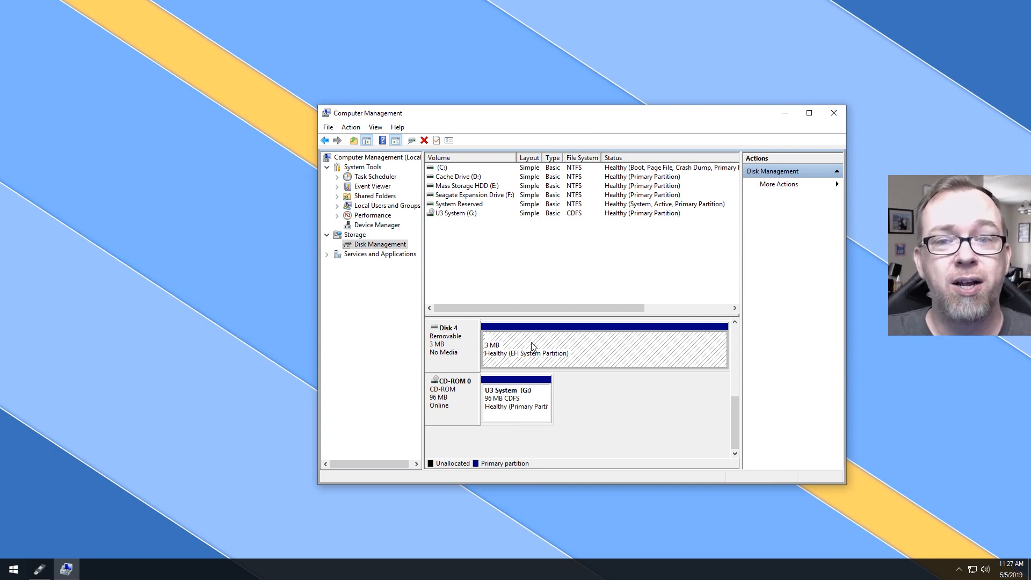
mouse_move(498, 344)
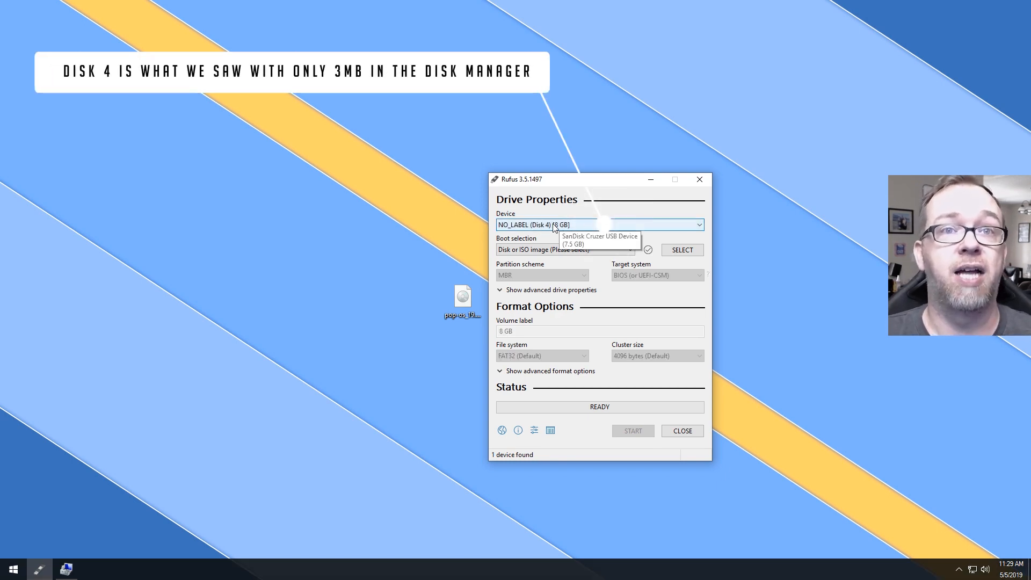
Step: Load the Pop!_OS 19.04 ISO into Rufus for the 8 GB NO_LABEL (Disk 4) drive
click(681, 251)
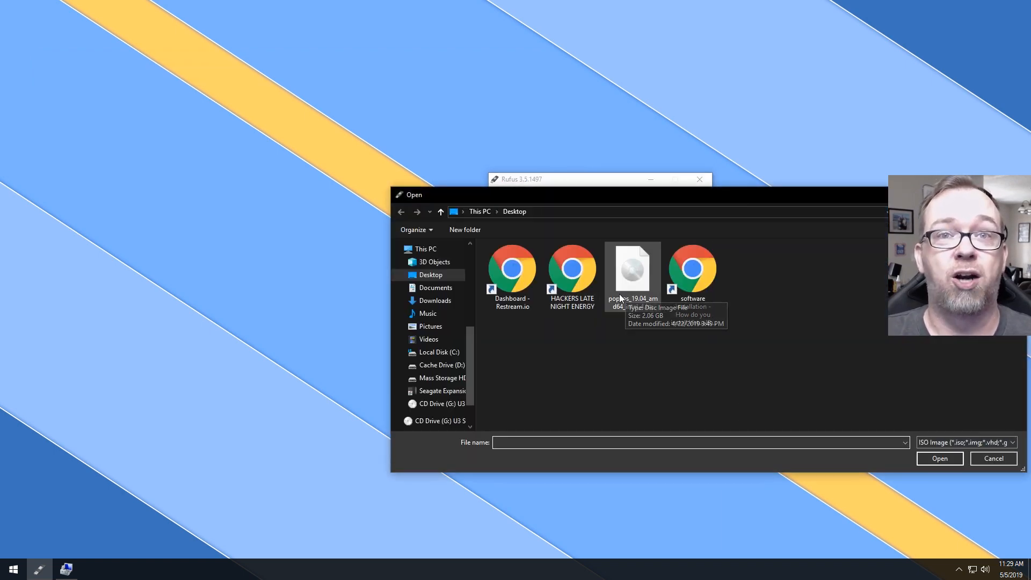
double_click(633, 270)
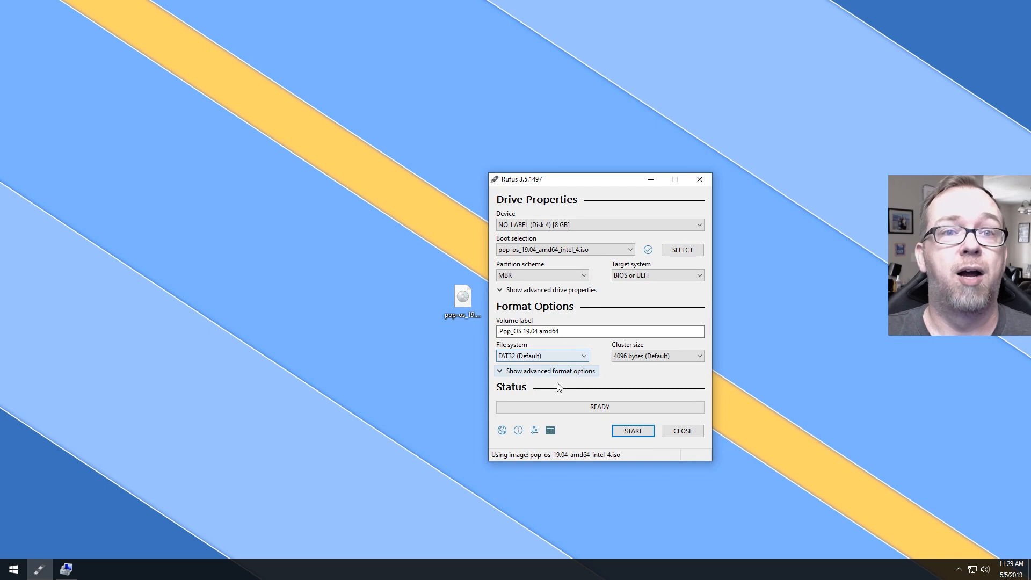
click(631, 431)
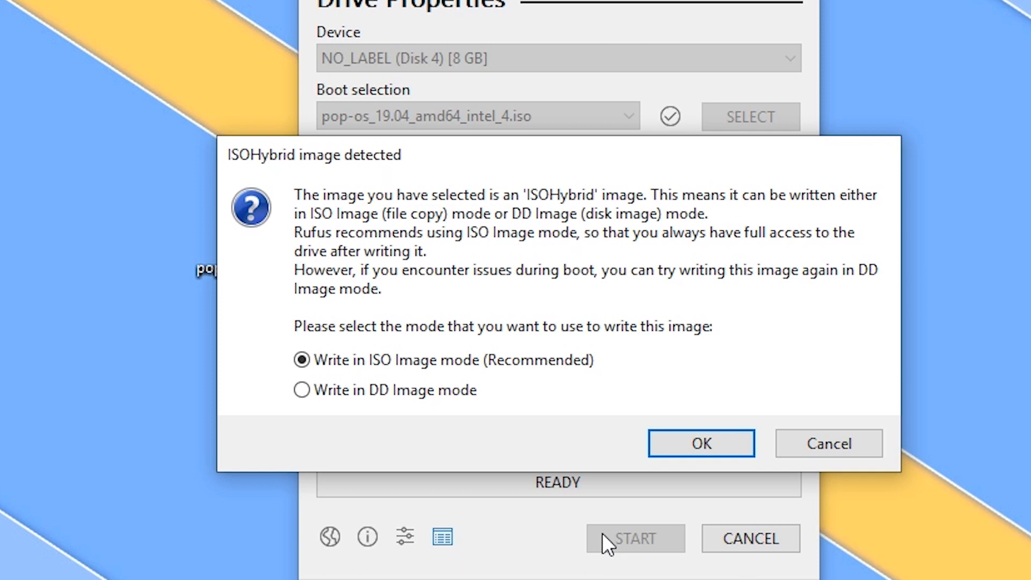
mouse_move(608, 555)
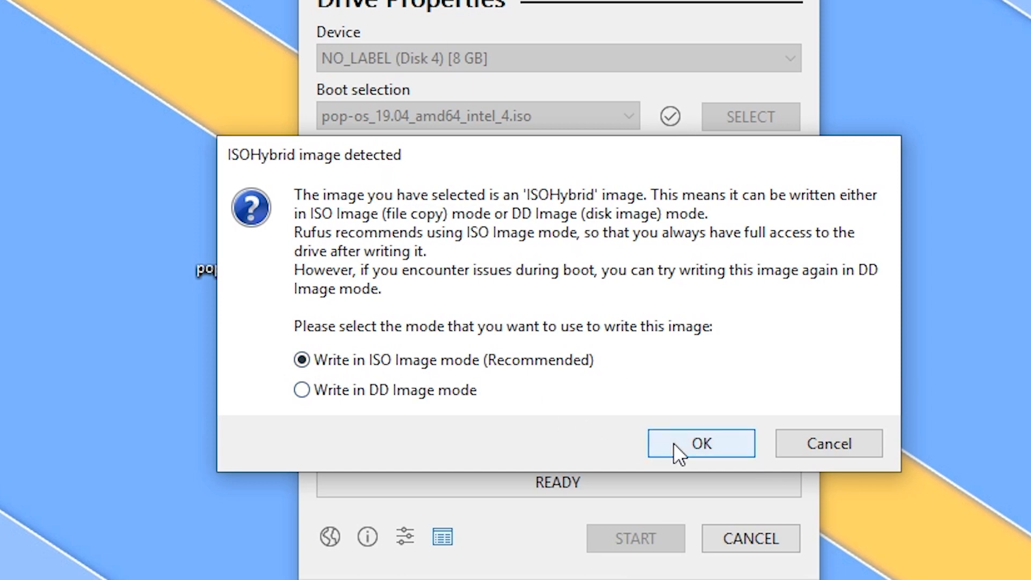
Step: Write in ISO Image mode and accept erasing all data on the USB drive
click(699, 443)
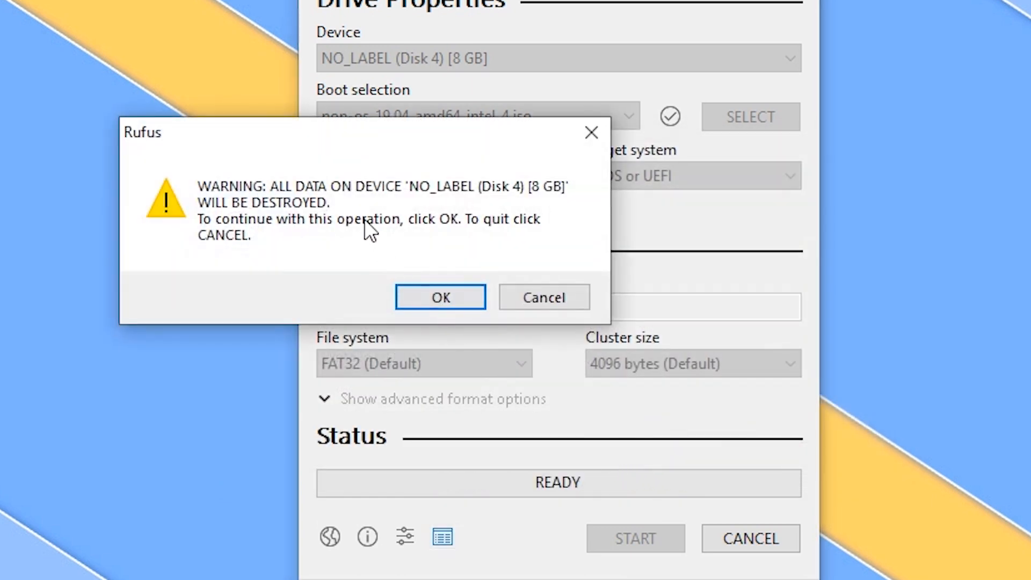
mouse_move(441, 297)
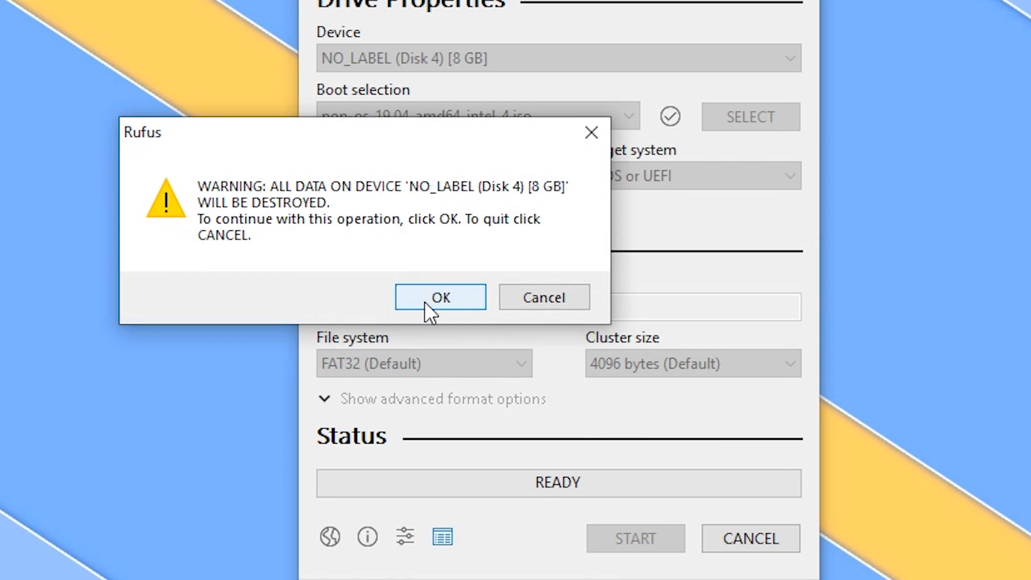
click(440, 297)
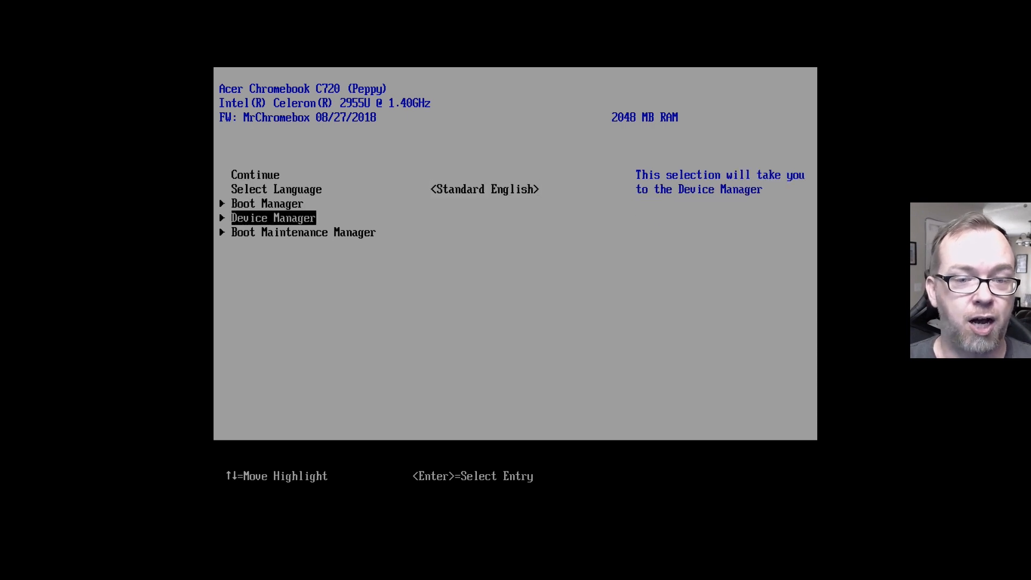
Step: Highlight Boot Manager in the firmware menu and enter it
key(Up)
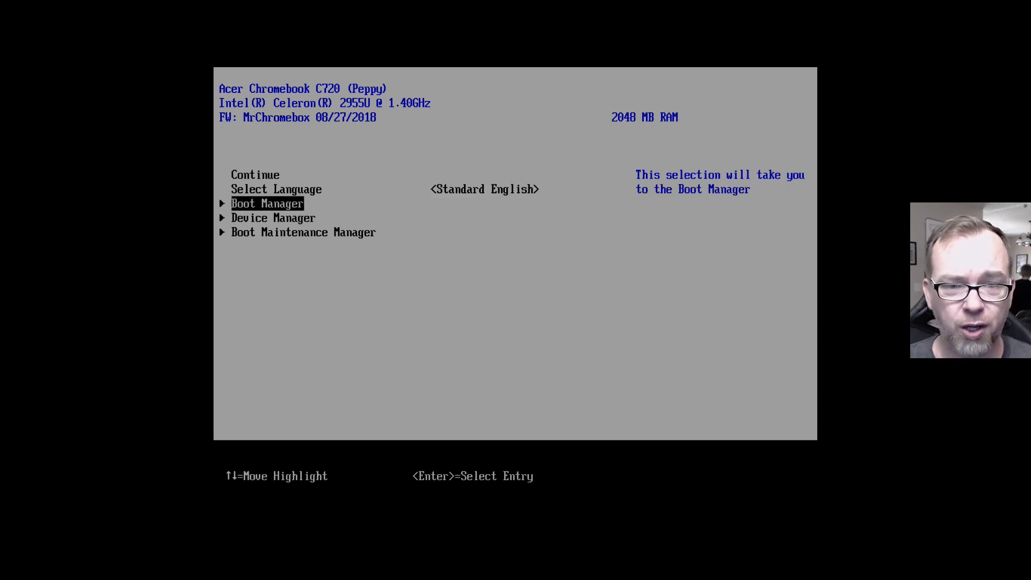
key(enter)
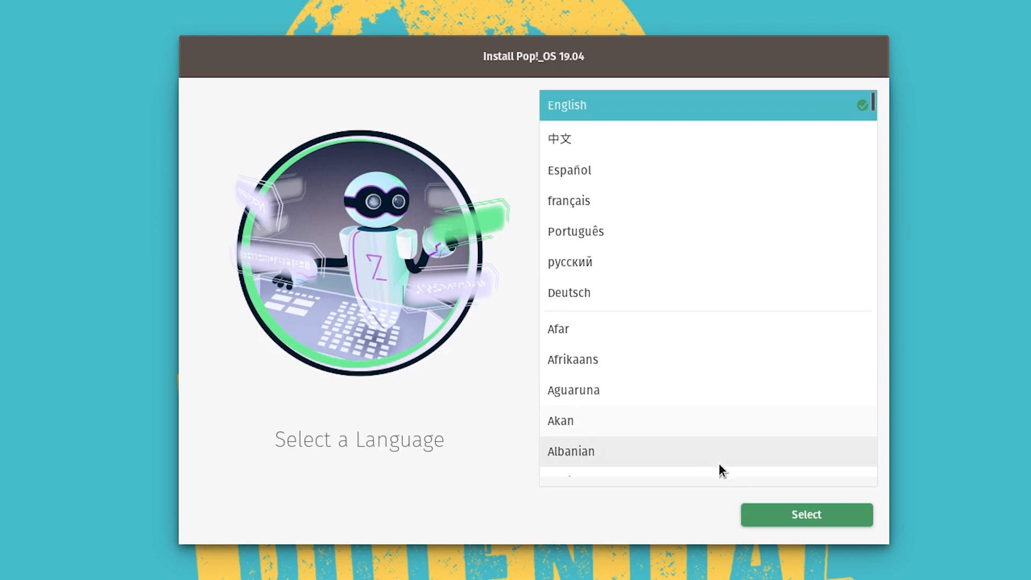
mouse_move(787, 536)
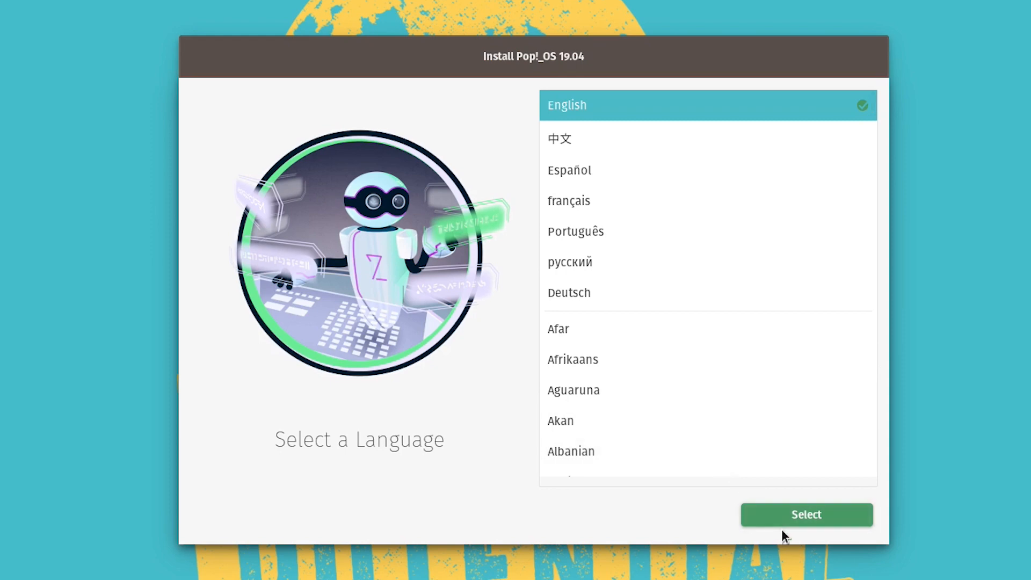
Step: Choose English, United States region and the default English (US) keyboard layout
click(566, 105)
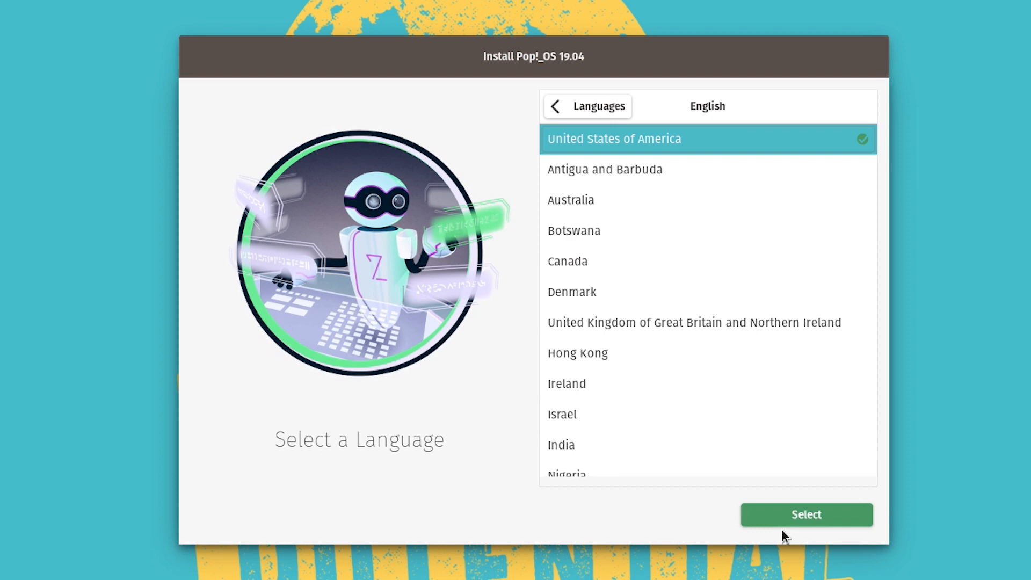
click(806, 515)
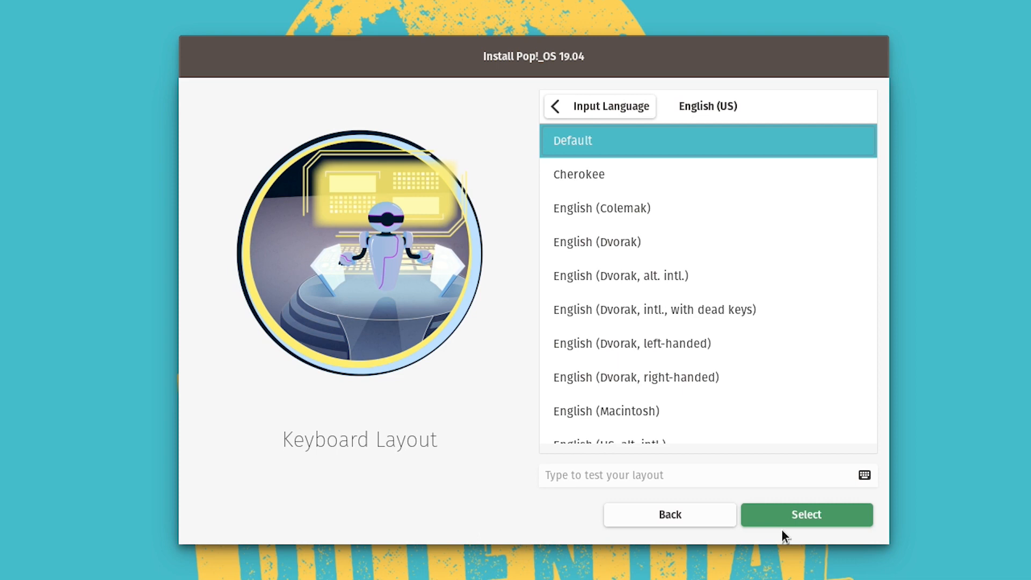
click(805, 514)
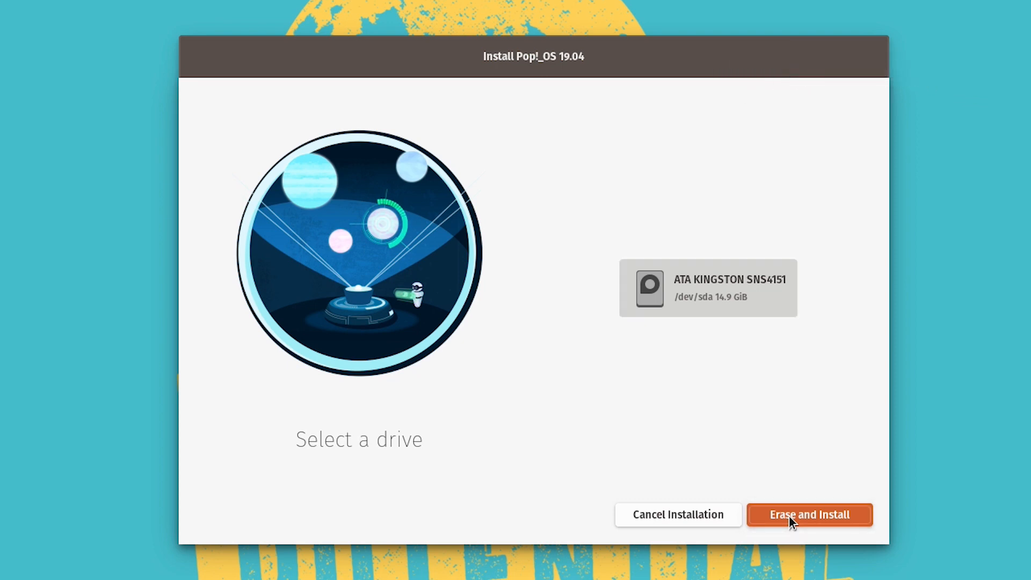
Step: Erase and install onto the 14.9 GiB Kingston drive without encryption
click(809, 515)
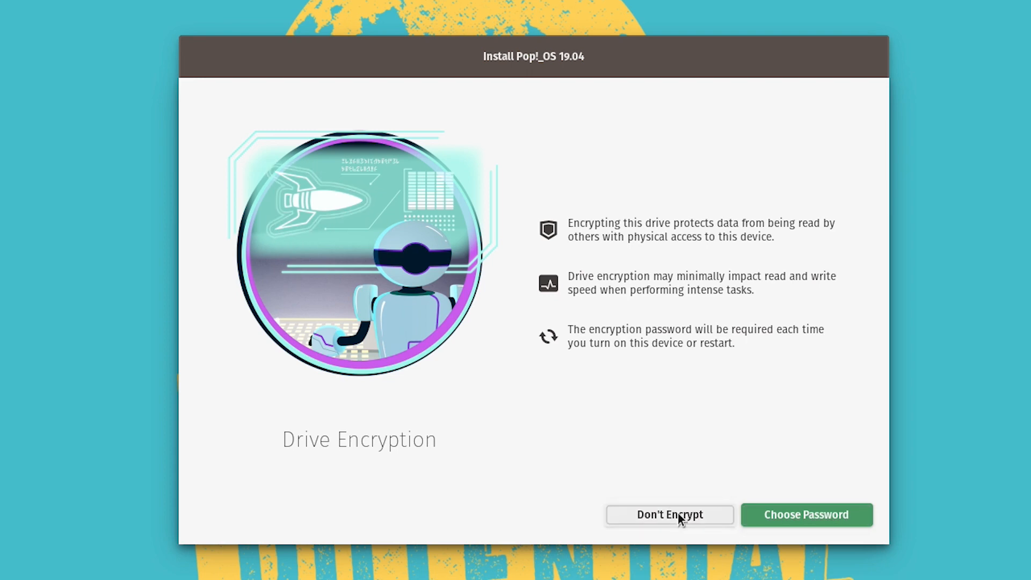
click(669, 515)
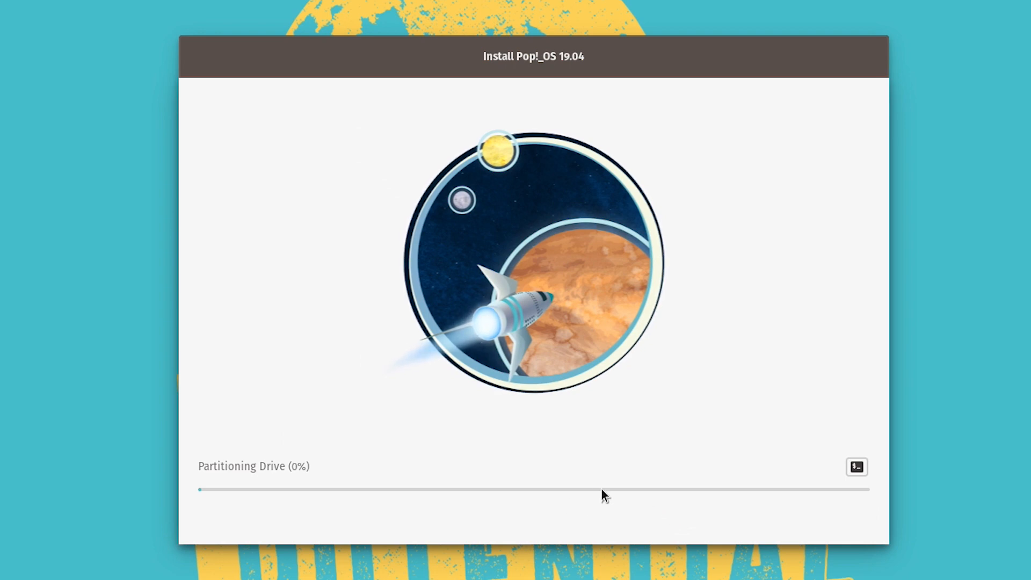
mouse_move(275, 475)
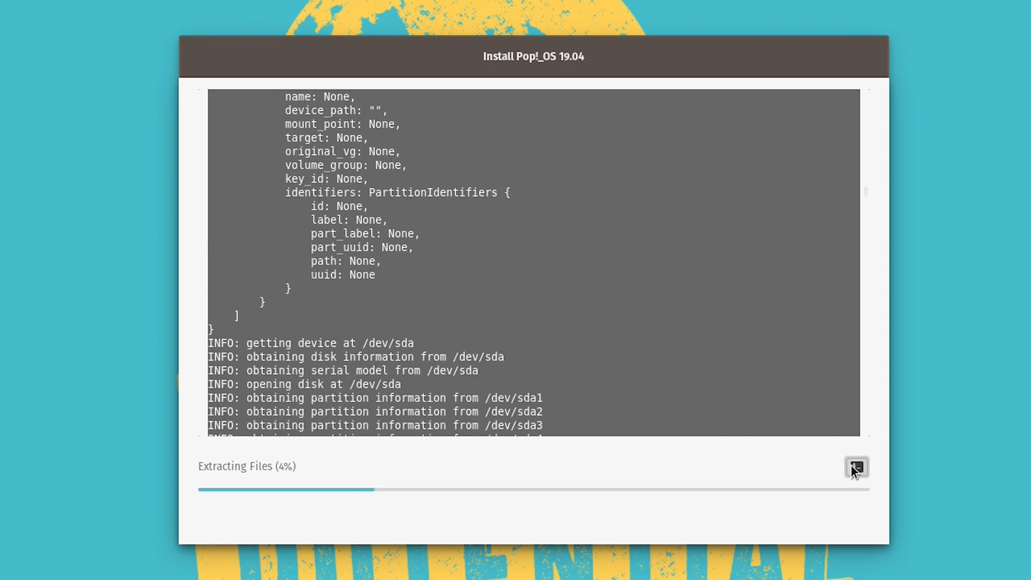
Step: Show the installation log output while the system is configuring
click(856, 467)
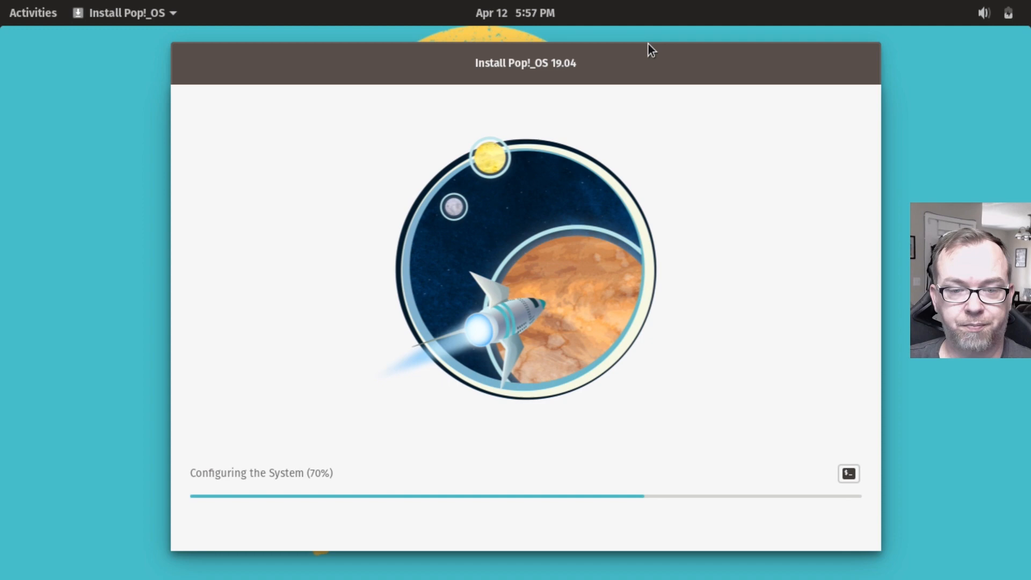
mouse_move(648, 502)
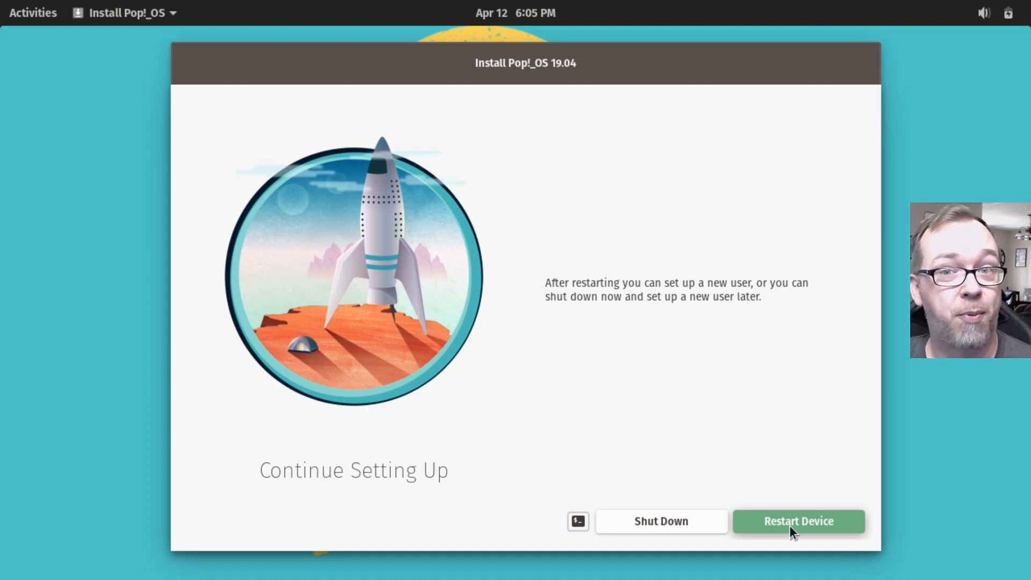
Step: Restart the Chromebook into the newly installed Pop!_OS first-run setup
click(798, 521)
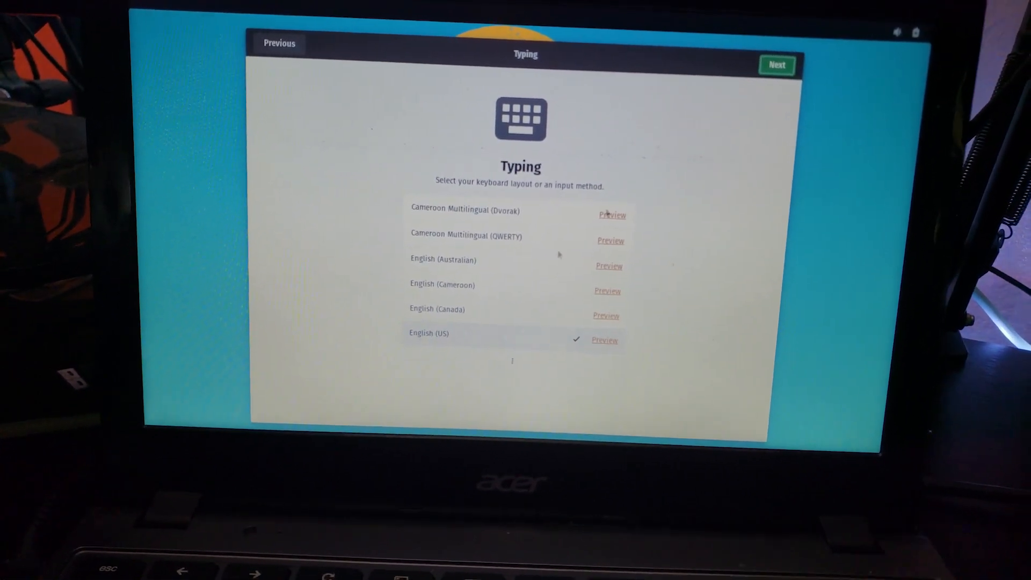
Step: Keep the English (US) keyboard, skip Wi-Fi and continue past the privacy page
click(777, 65)
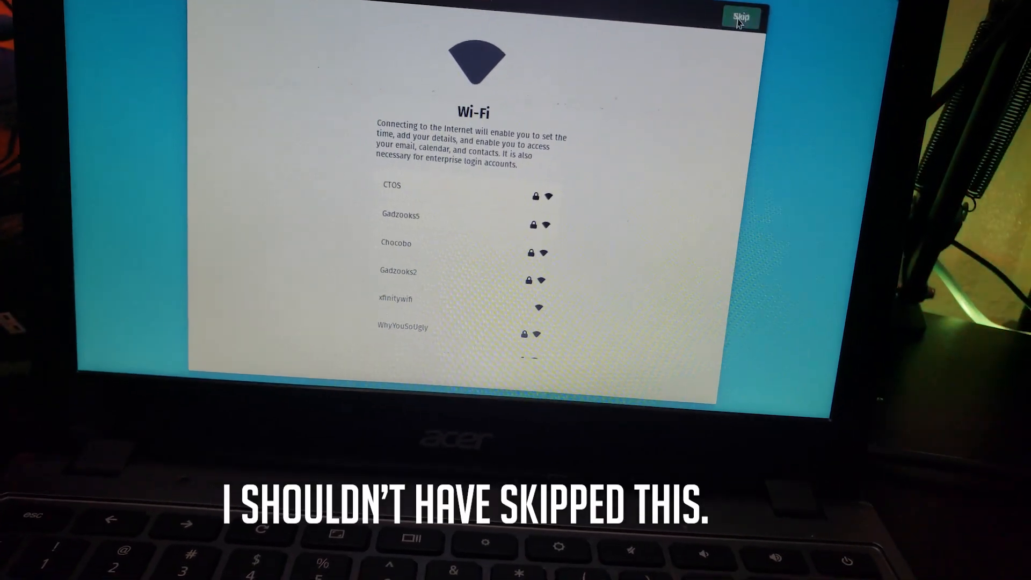
click(740, 16)
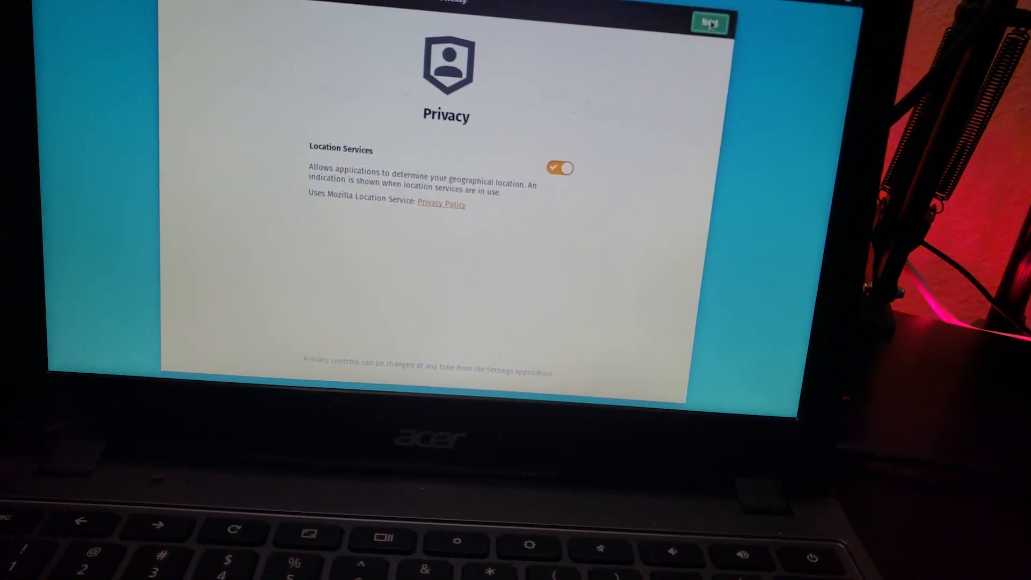
click(708, 23)
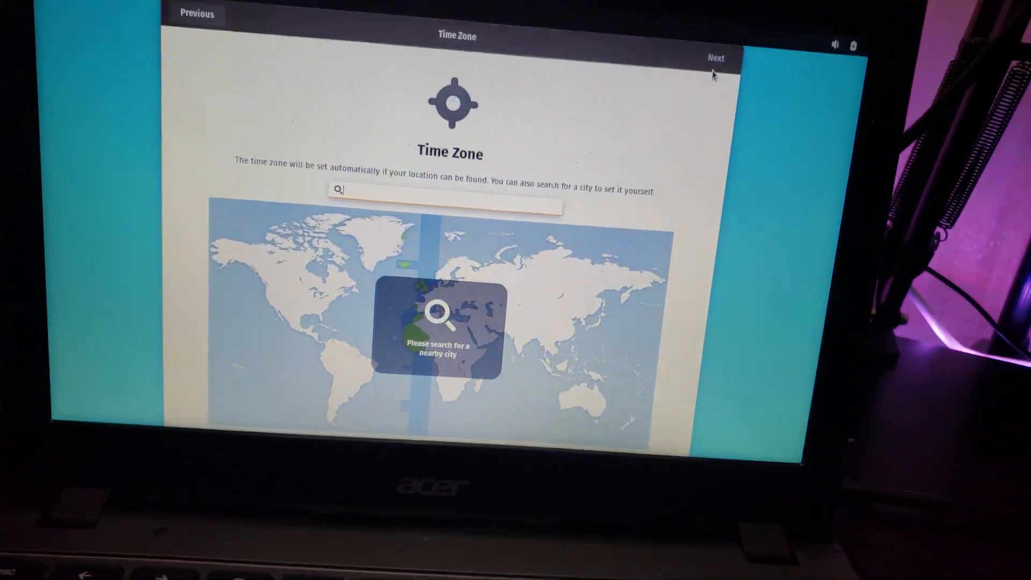
Step: Set the time zone to Denver, Colorado and skip online accounts
text(denv)
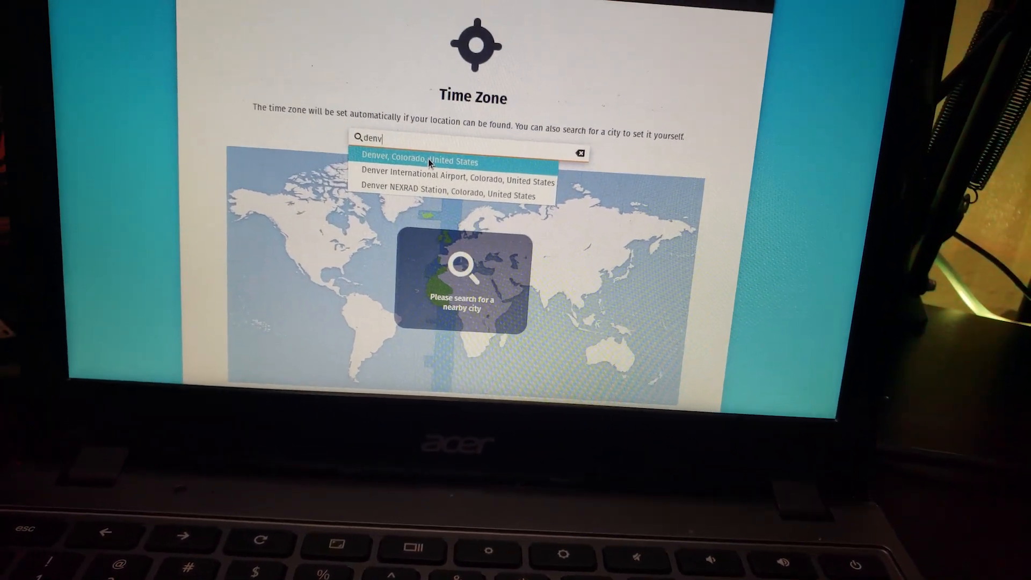
click(419, 161)
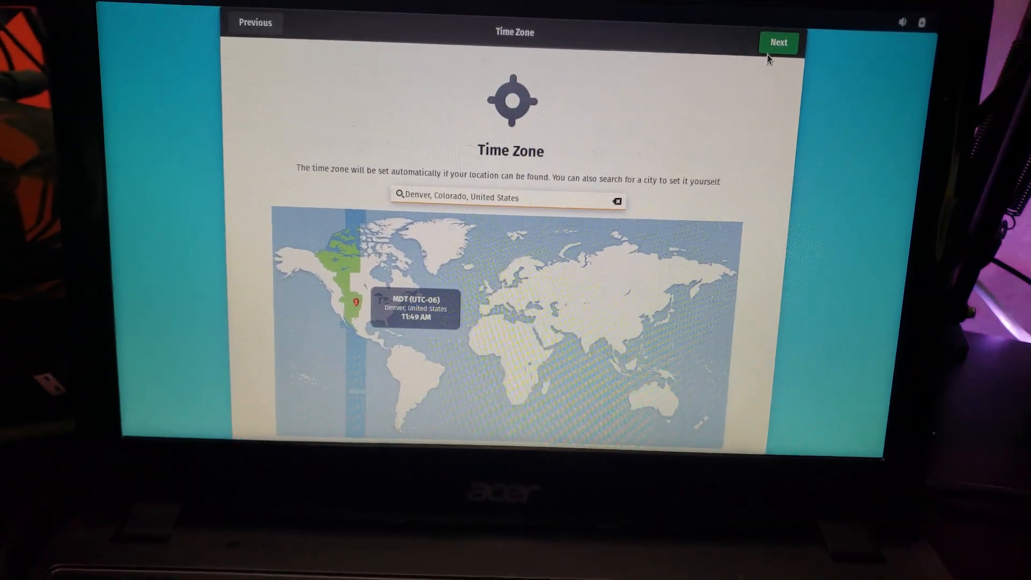
click(778, 42)
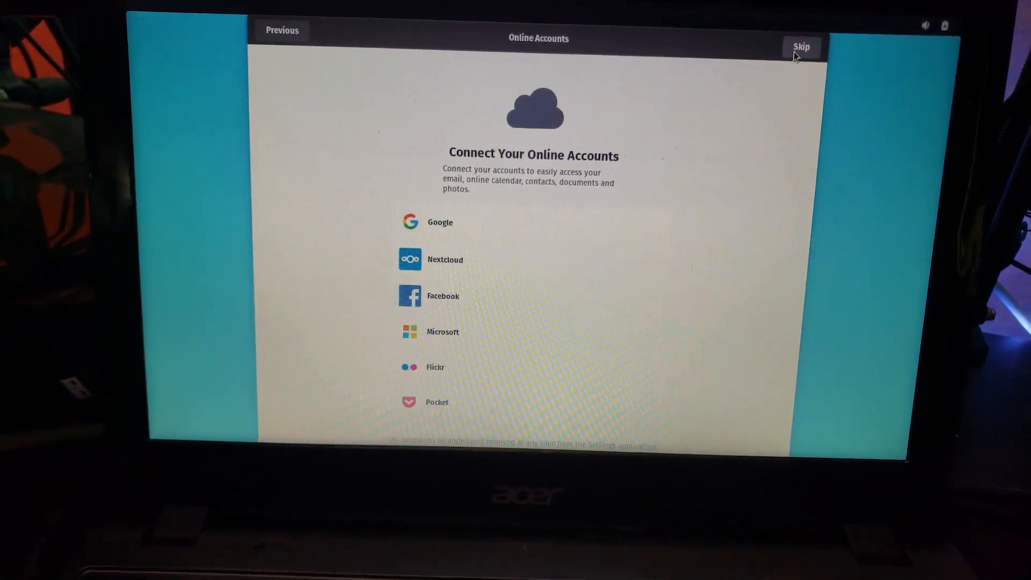
click(802, 46)
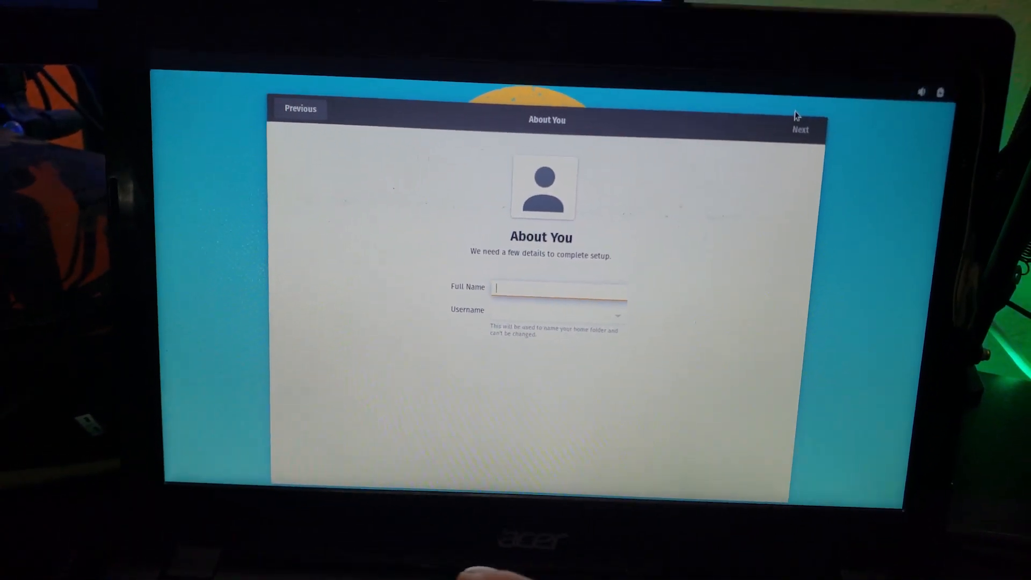
Step: Create the user account with its name and password, finishing setup
text(db tech)
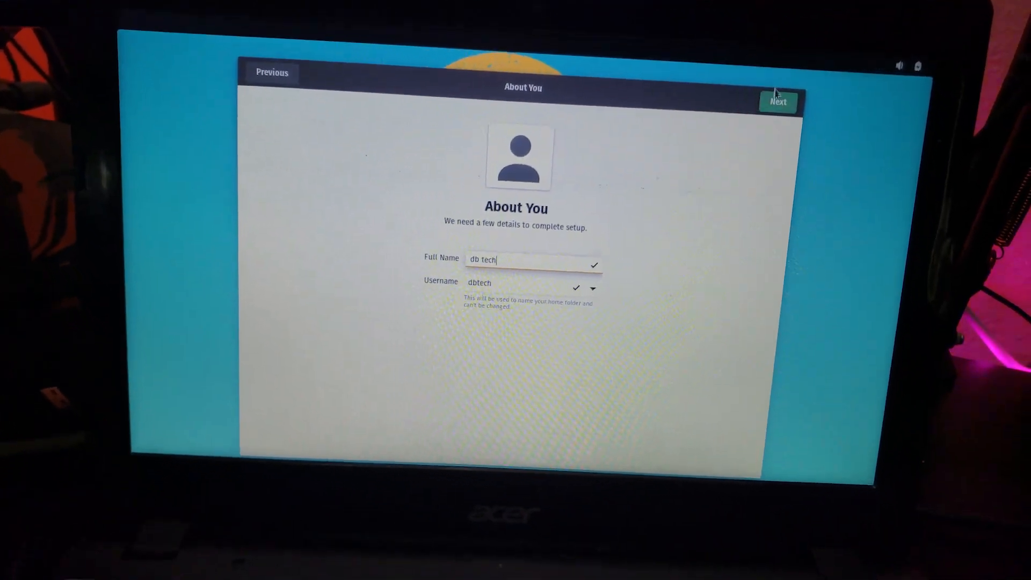
click(778, 101)
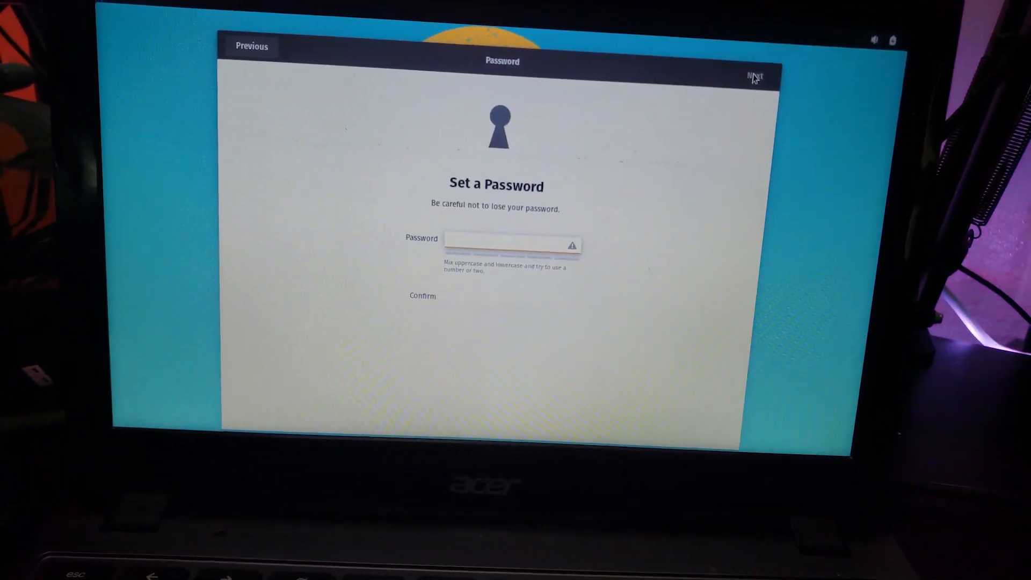
text(a)
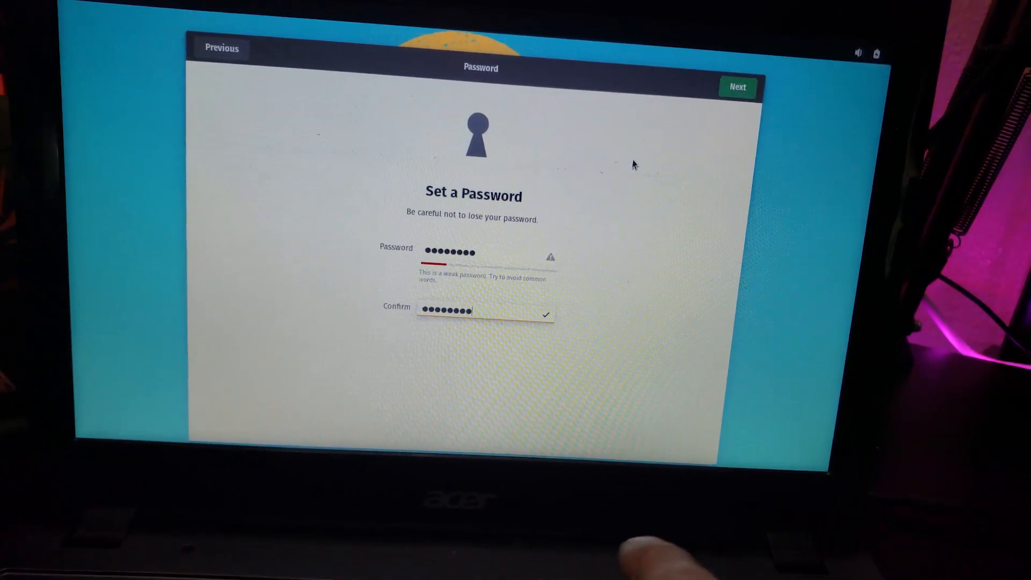
click(737, 87)
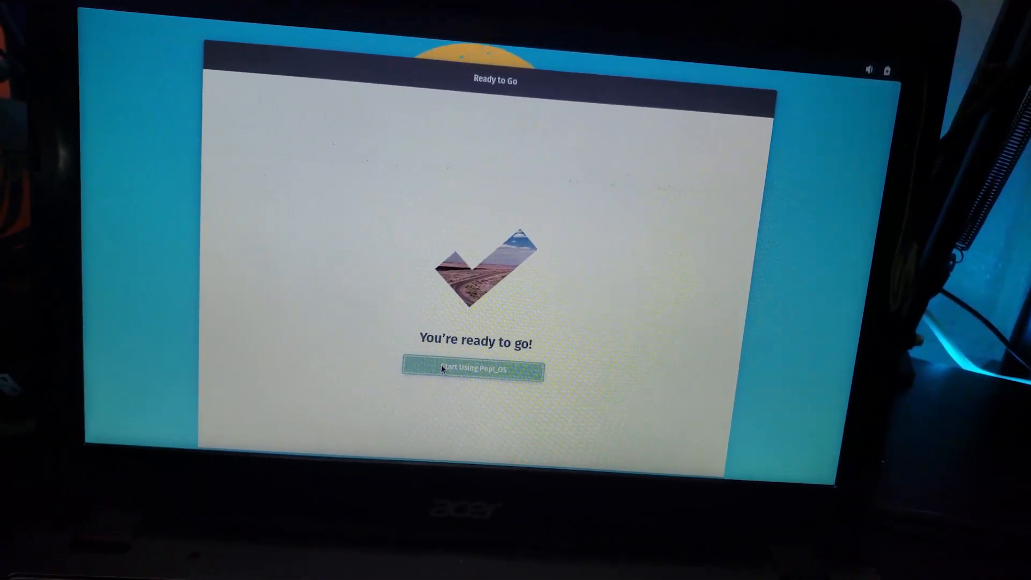
Step: Switch the display mode to Mirror in Display Settings and apply it
right_click(434, 266)
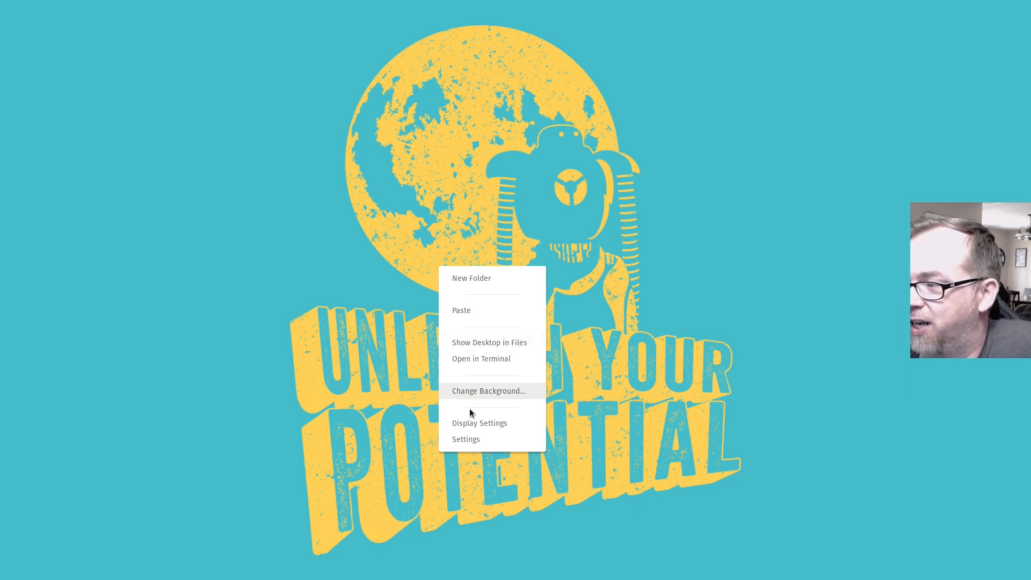
click(479, 423)
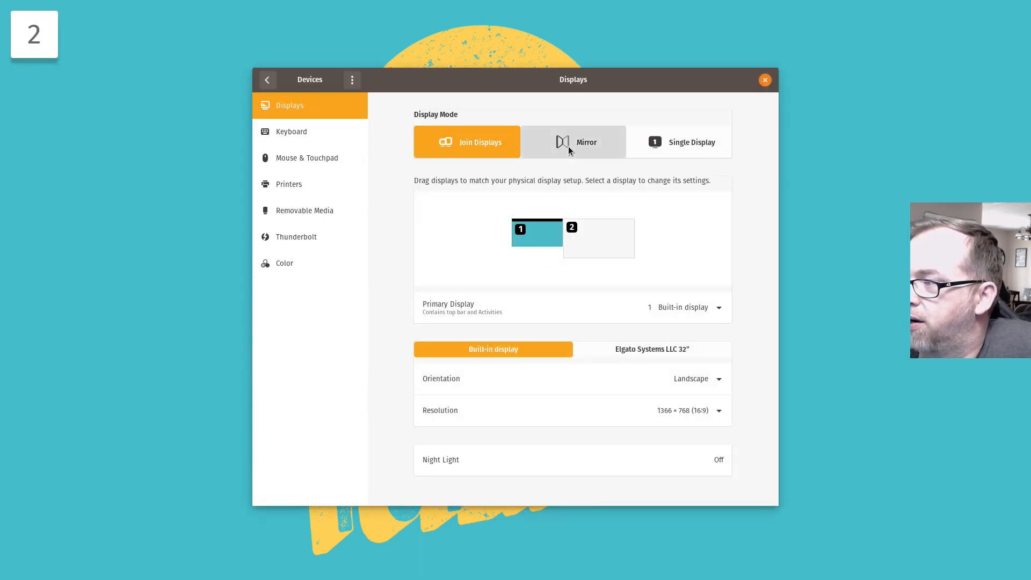
click(572, 142)
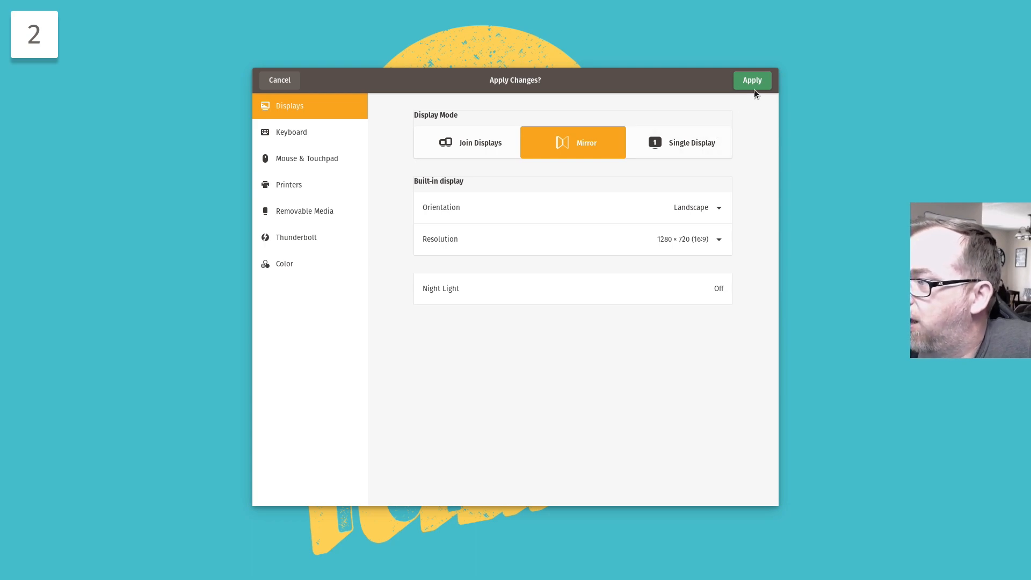
click(752, 79)
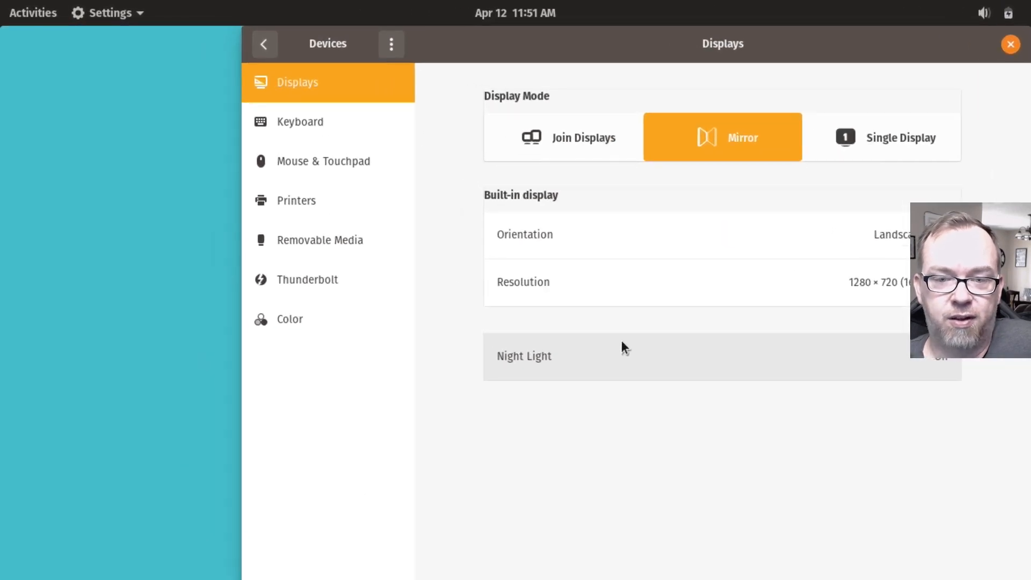
Step: Close Settings and launch Pop!_Shop from the dock via Activities
click(1011, 44)
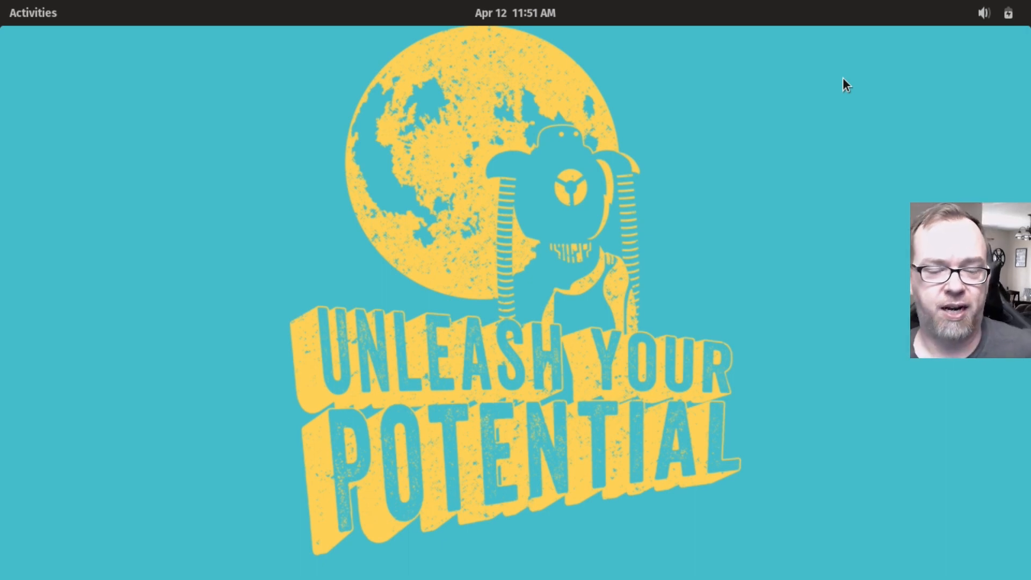
click(34, 13)
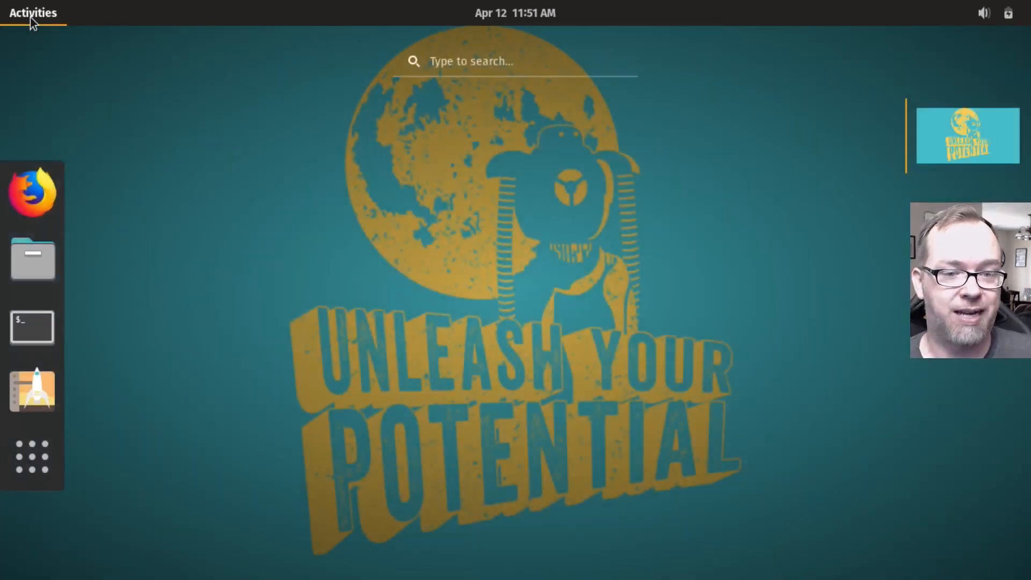
mouse_move(33, 391)
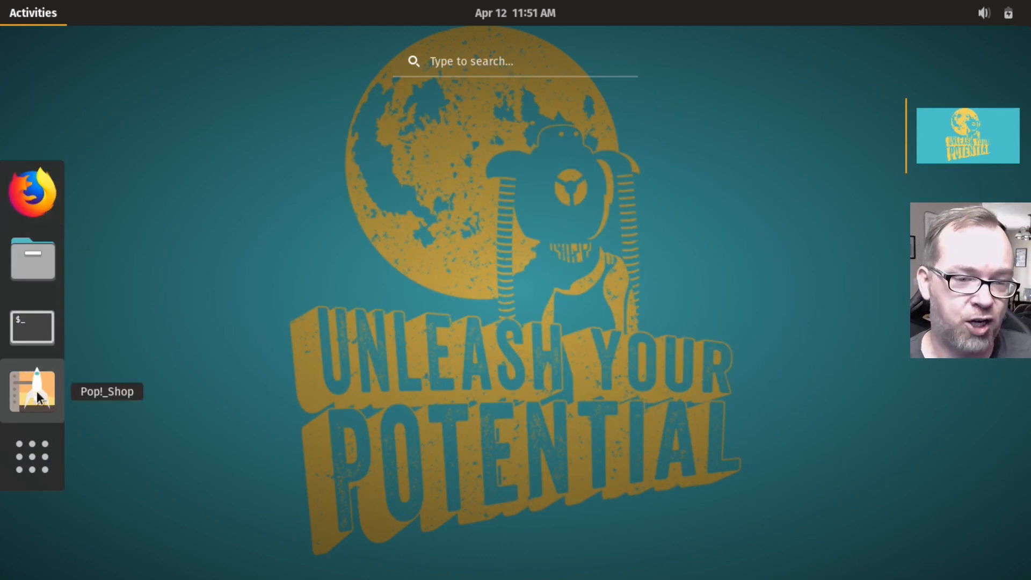
click(32, 391)
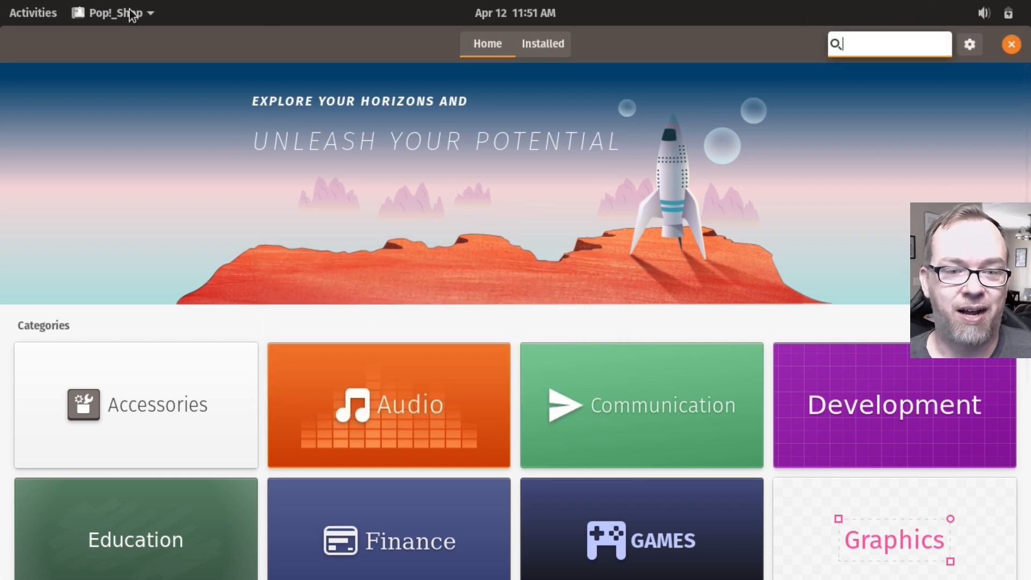
Step: Find Wi-Fi settings from Activities search and join the CTOS network with its password
click(32, 13)
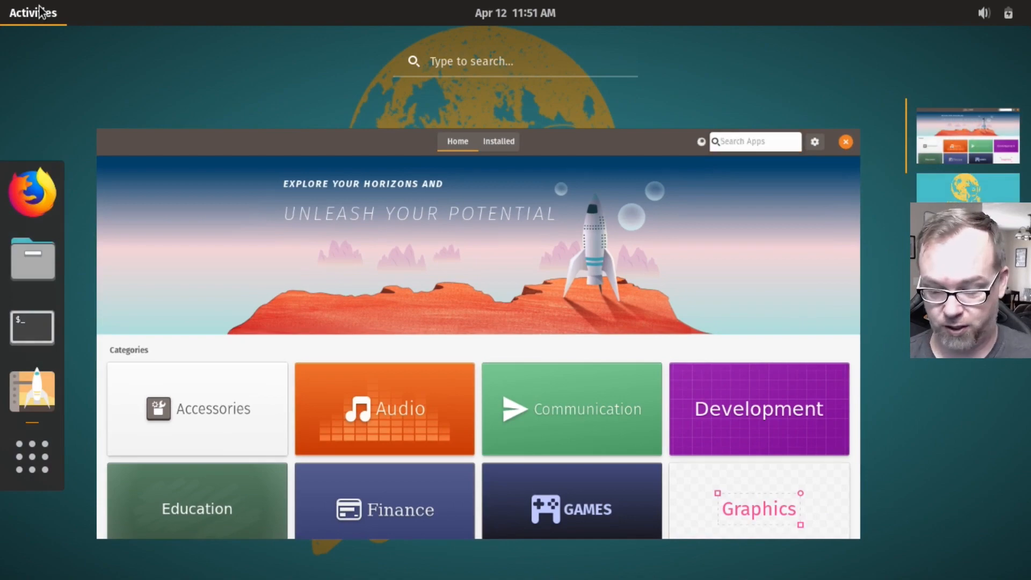
text(network)
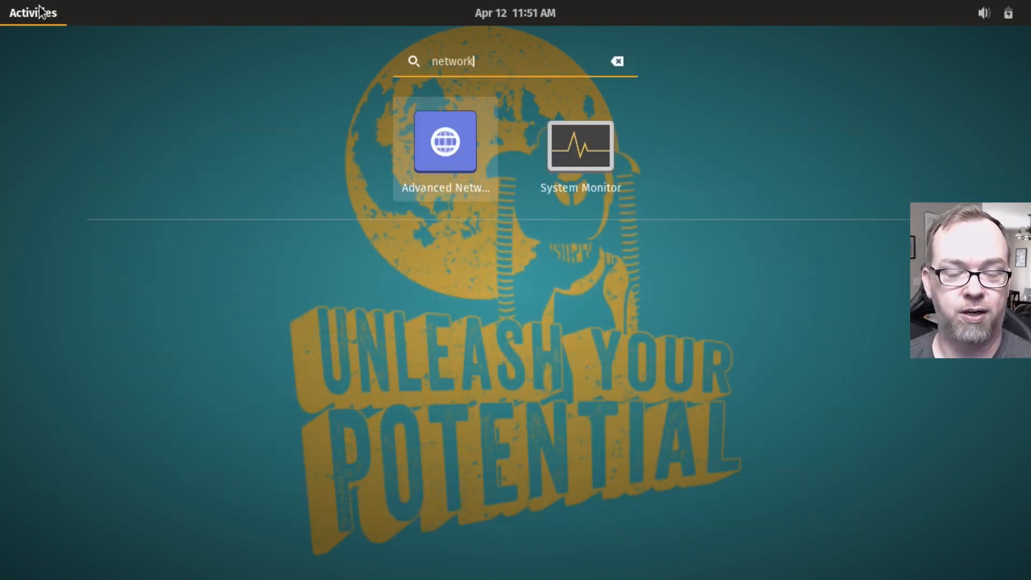
click(445, 141)
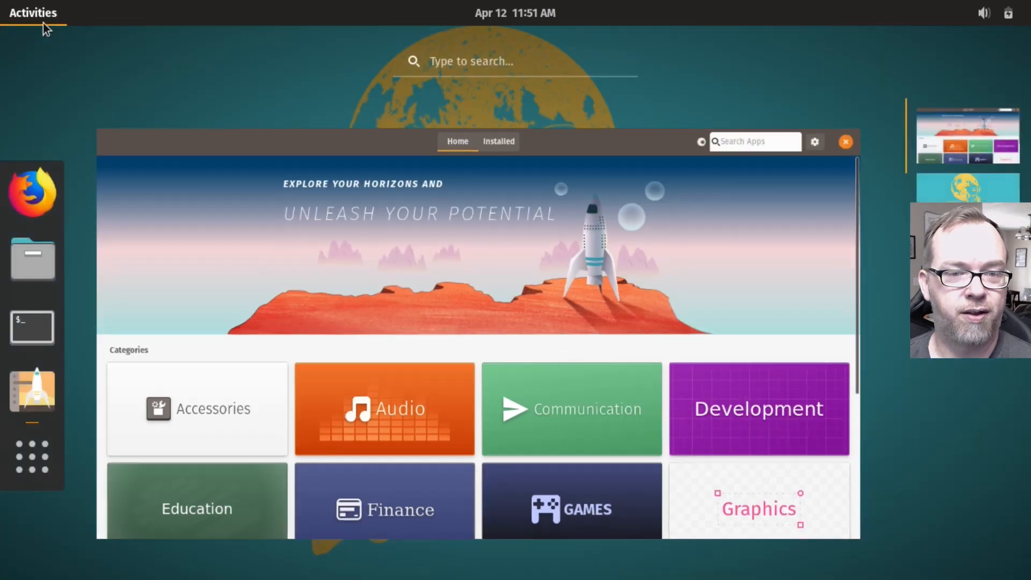
text(wi)
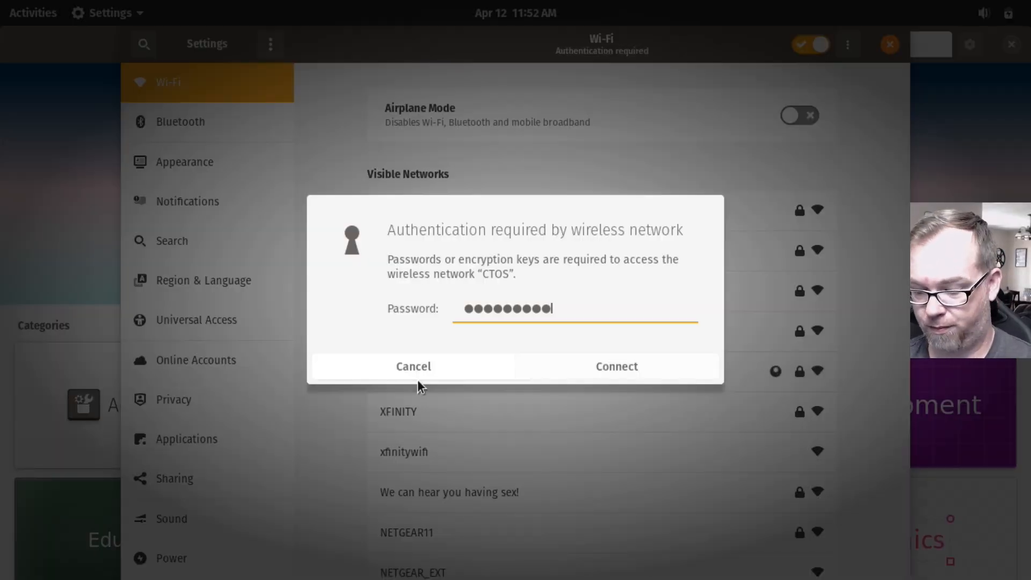
click(615, 366)
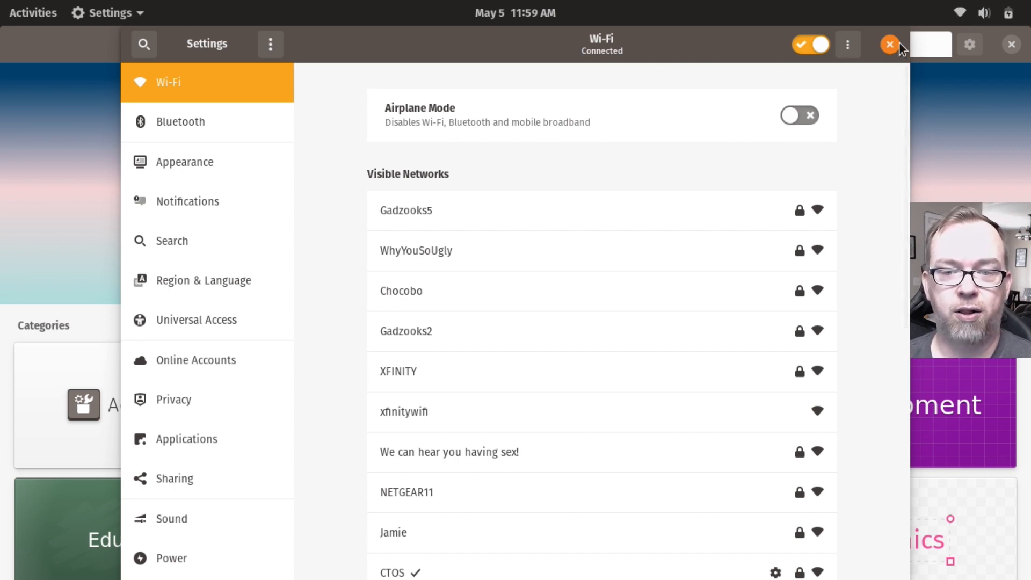
Step: Close Wi-Fi settings, view Pop!_Shop's Installed list, then close the store
click(890, 45)
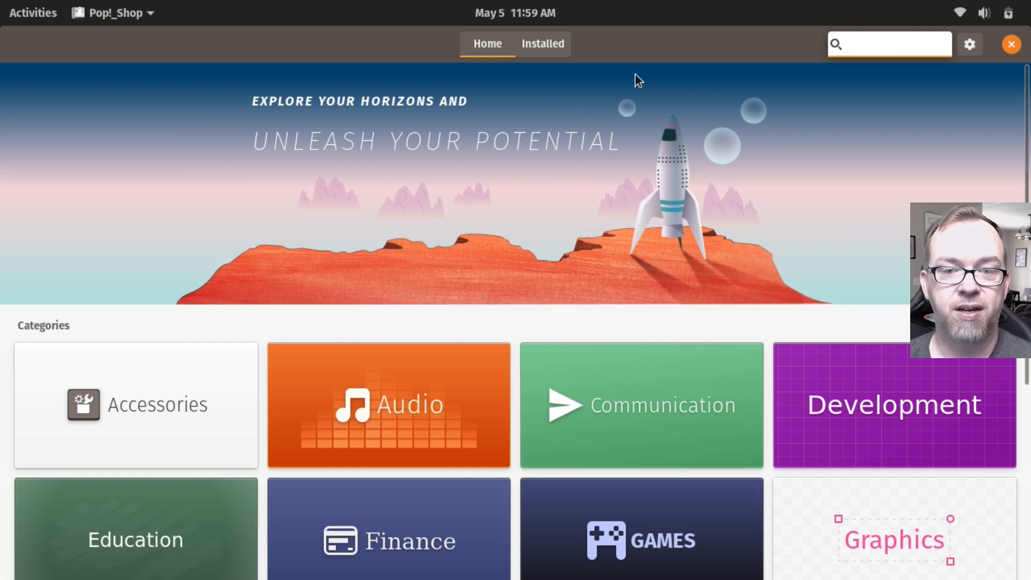
click(541, 43)
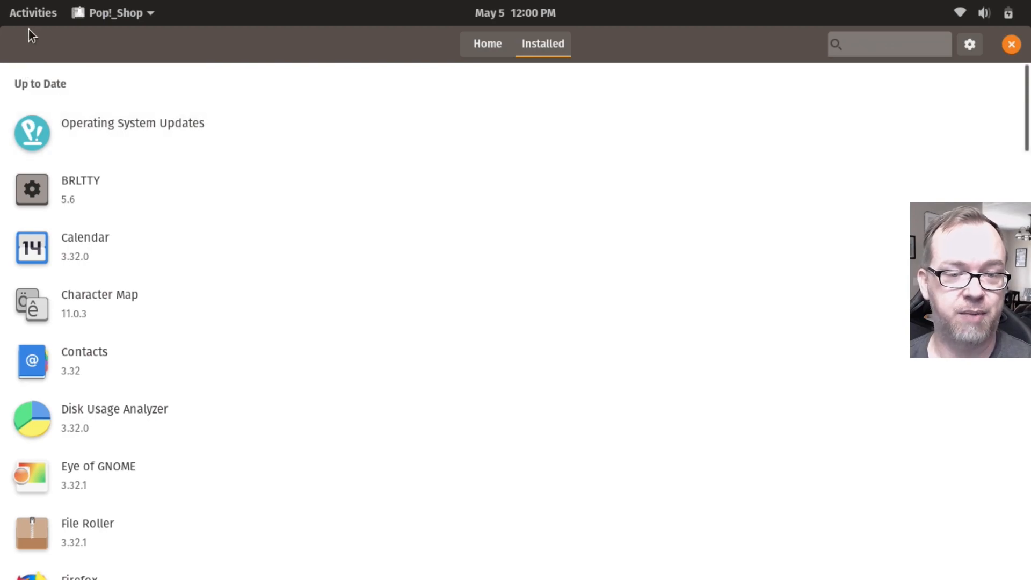
click(1011, 44)
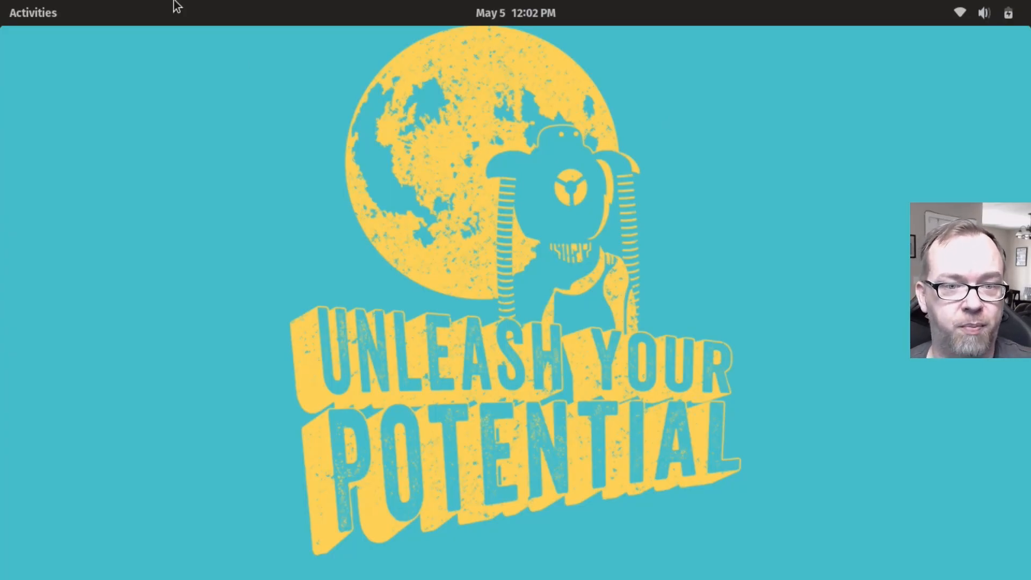
Step: Launch Firefox from the dock through the Activities overview
click(32, 13)
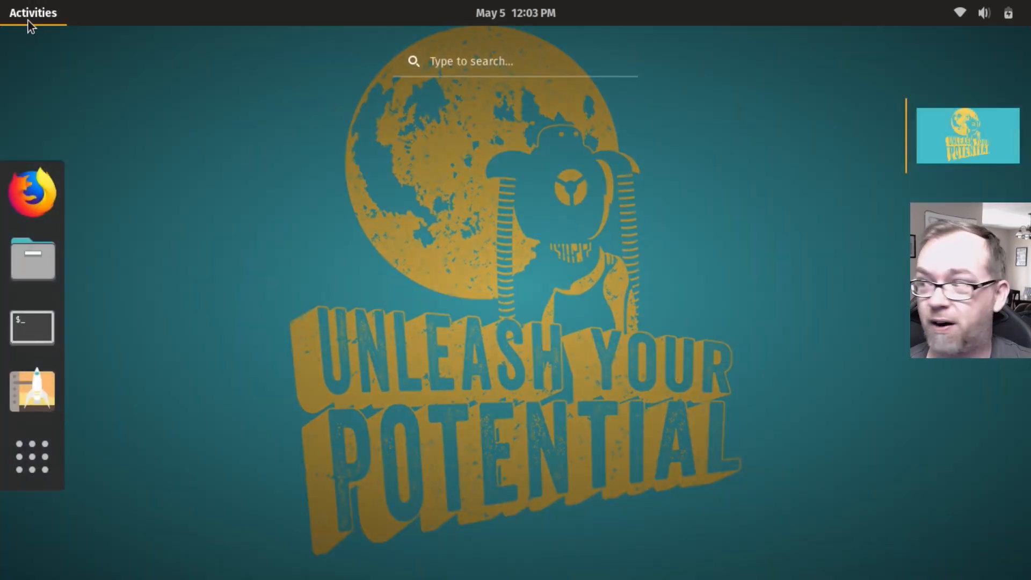
mouse_move(153, 180)
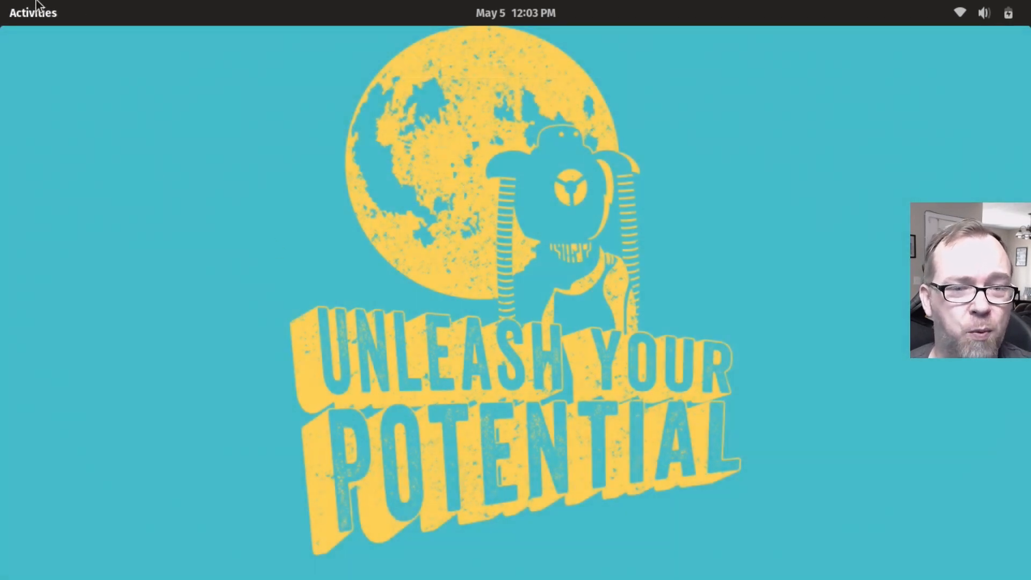
click(32, 13)
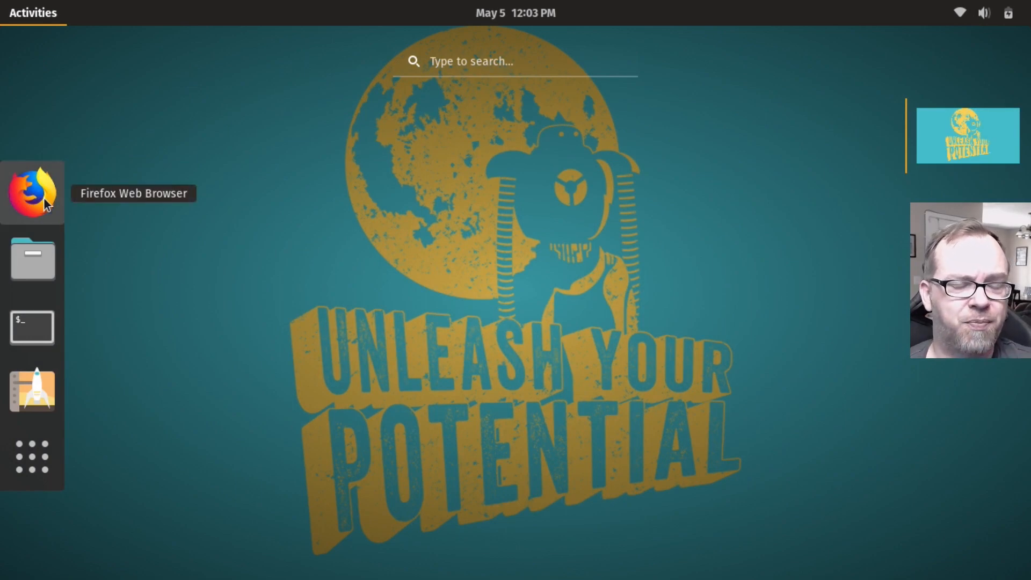
click(32, 192)
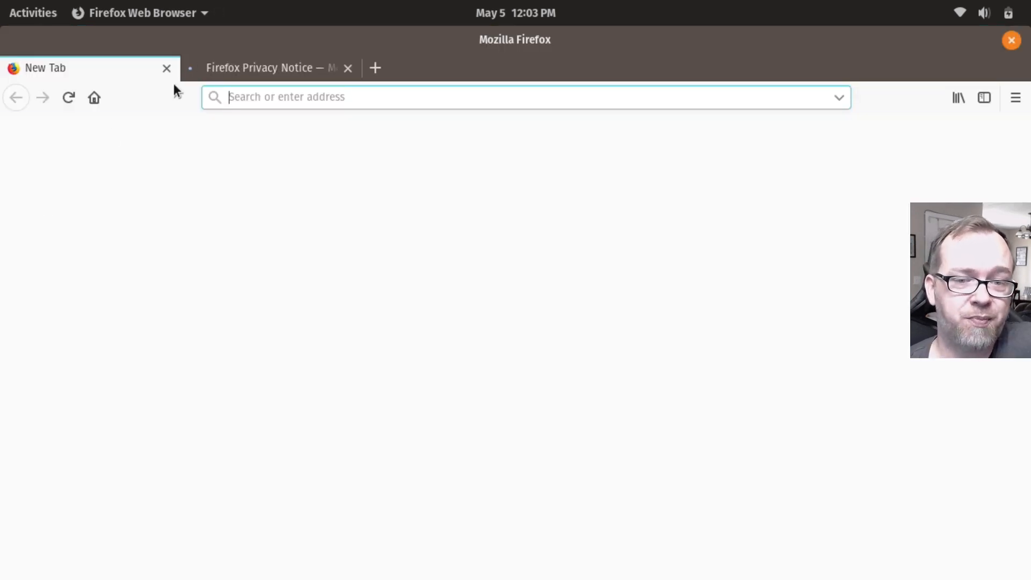
Step: Close the Privacy Notice tab, un-maximize Firefox, hide it and restore it from Activities
click(348, 68)
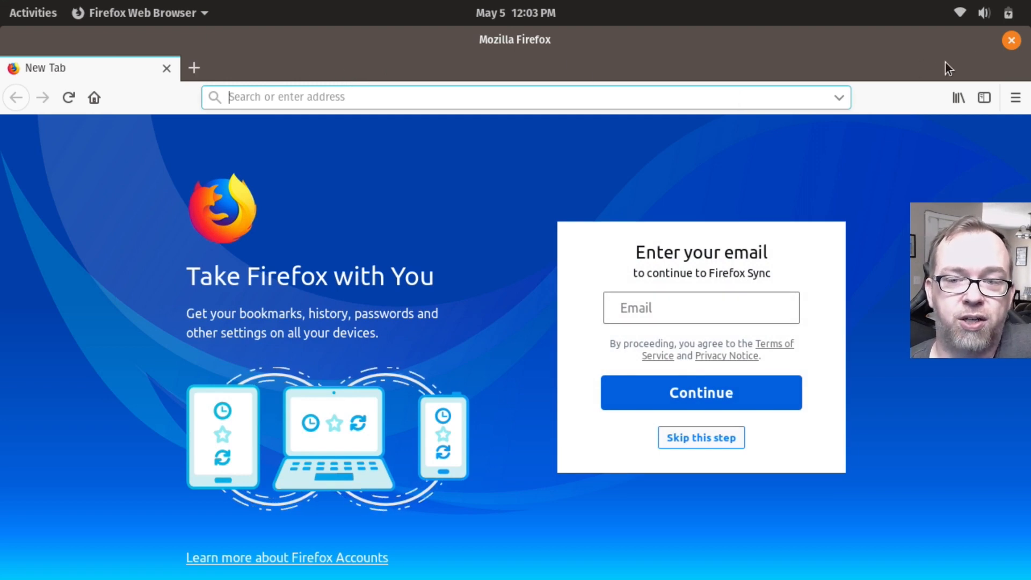
mouse_move(975, 61)
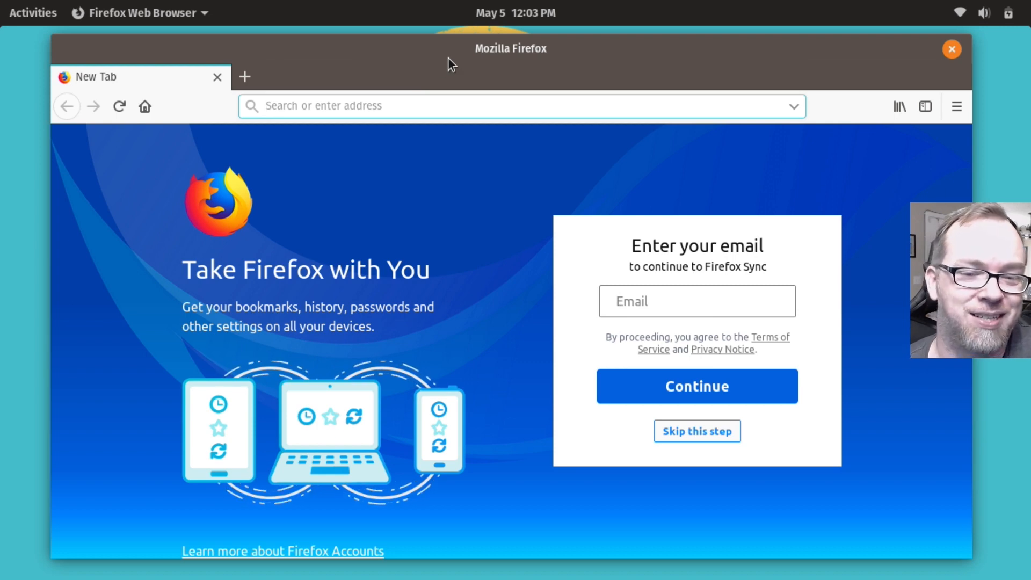
mouse_move(688, 67)
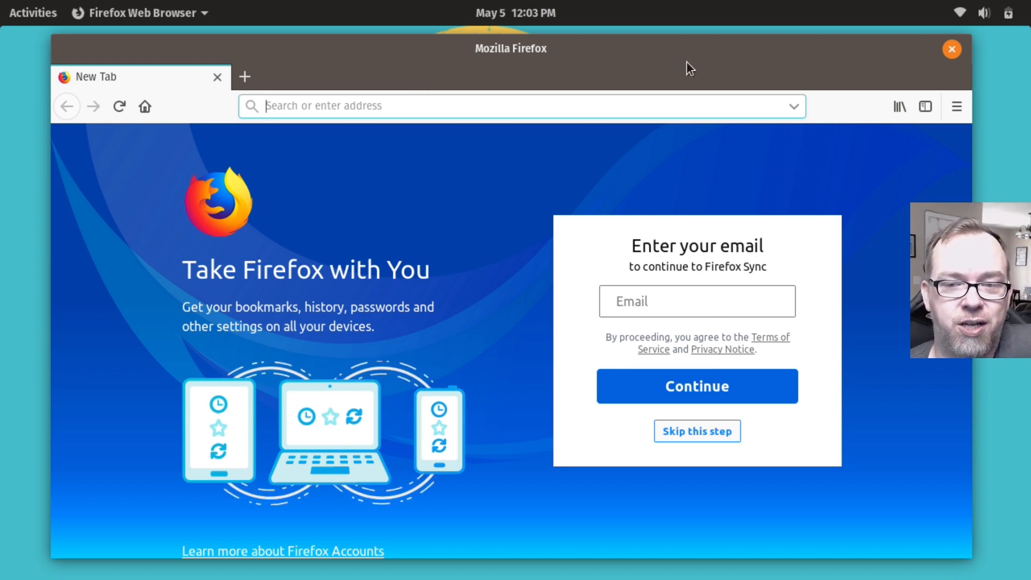
mouse_move(335, 63)
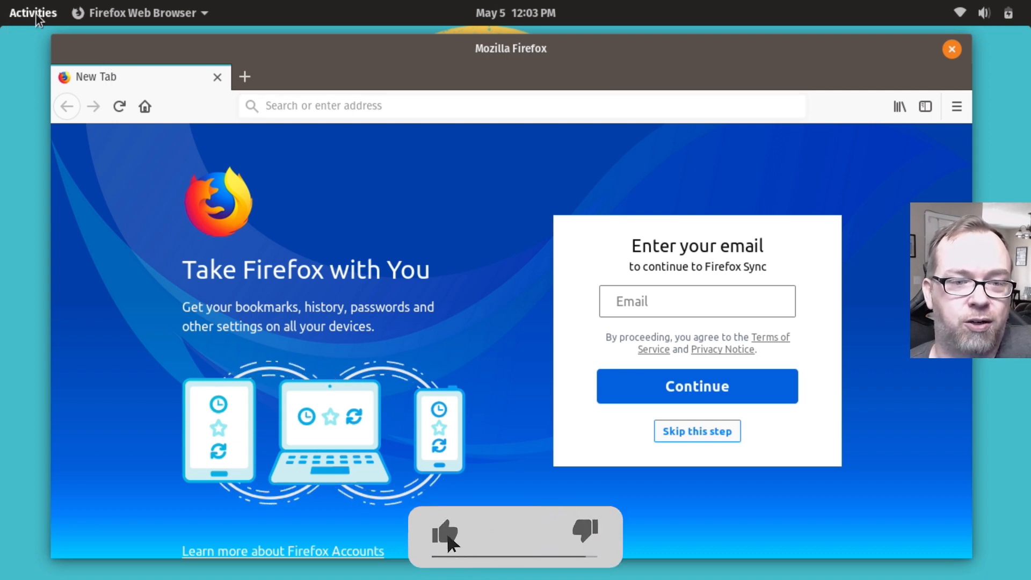
click(520, 105)
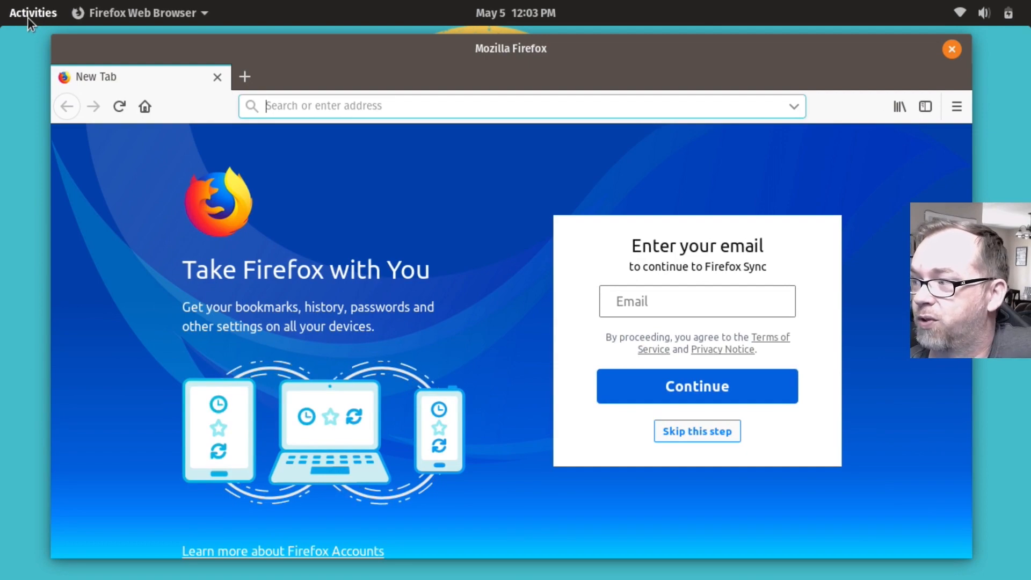
click(32, 13)
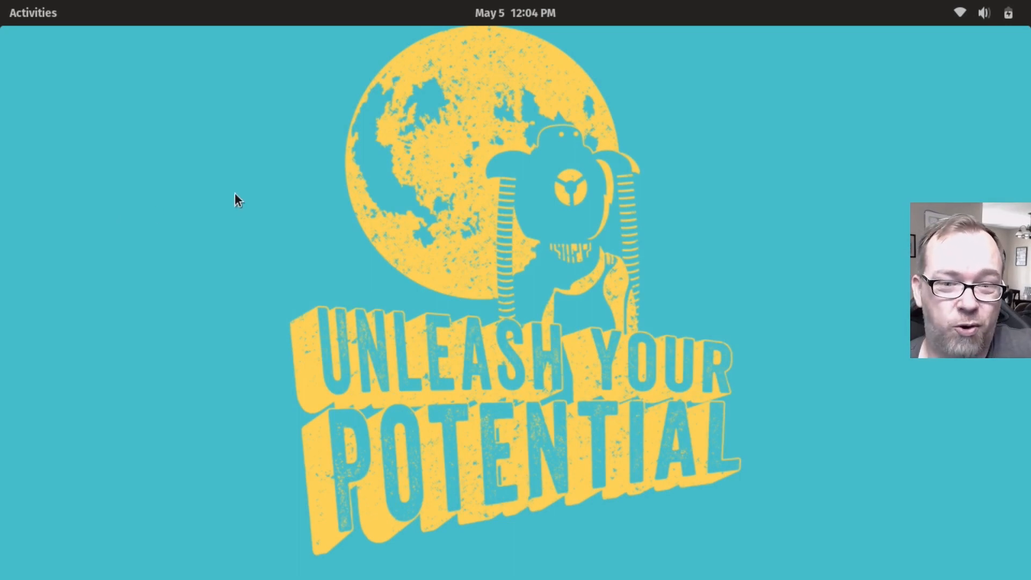
mouse_move(16, 20)
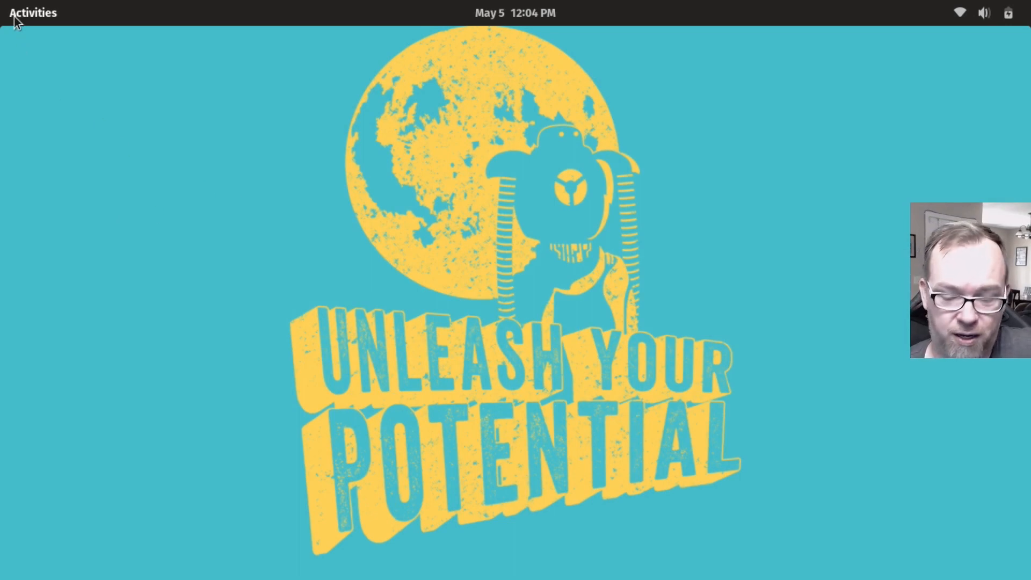
click(33, 13)
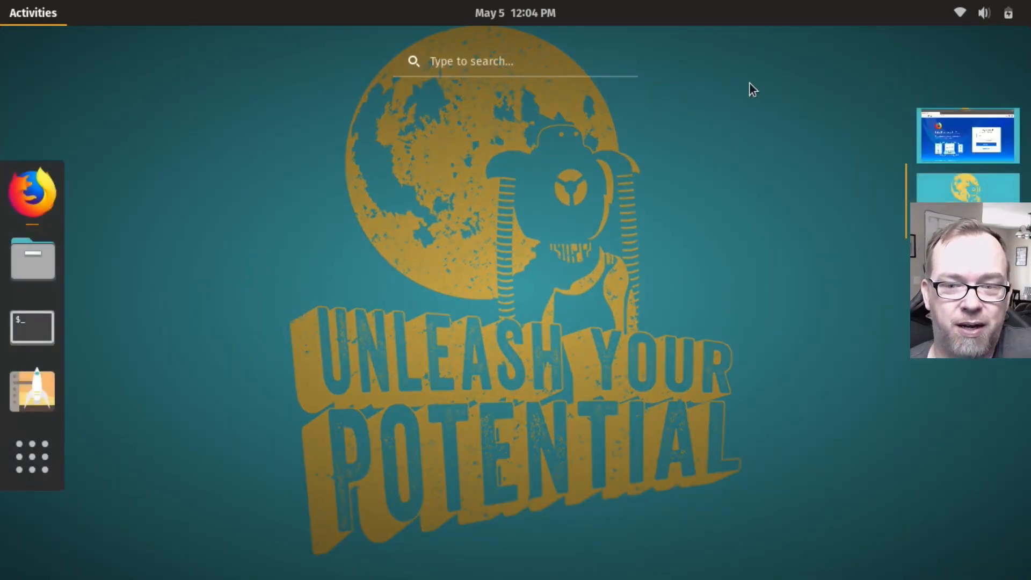
click(32, 193)
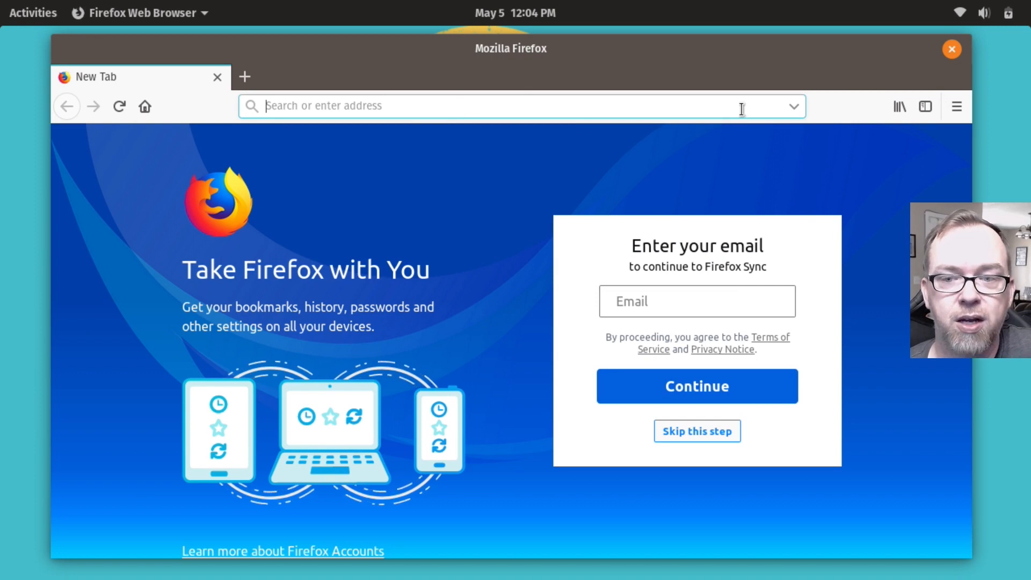
Step: Switch to Pop!_Shop's Installed page and run Update All on the 5 updates
click(31, 13)
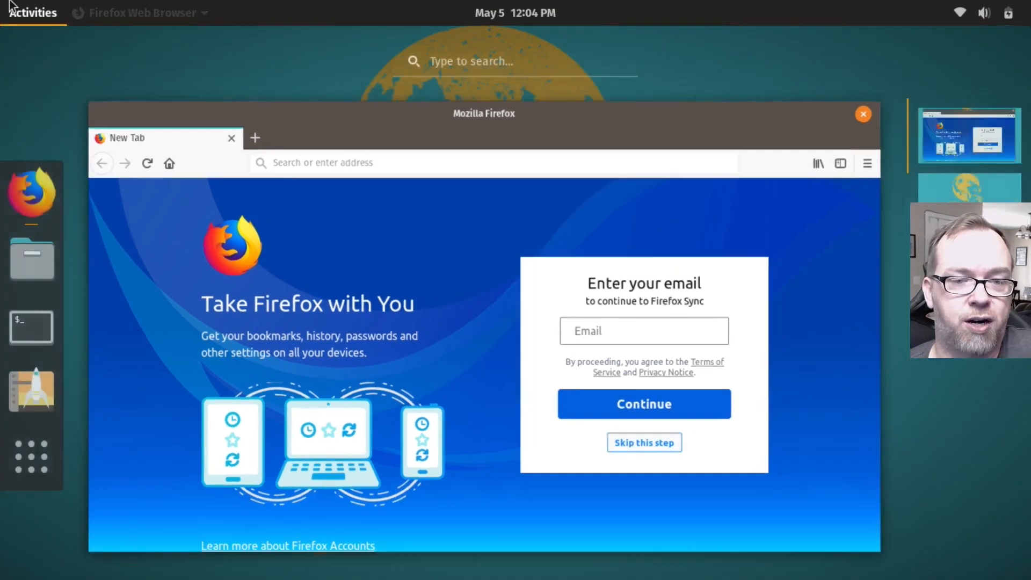
mouse_move(31, 391)
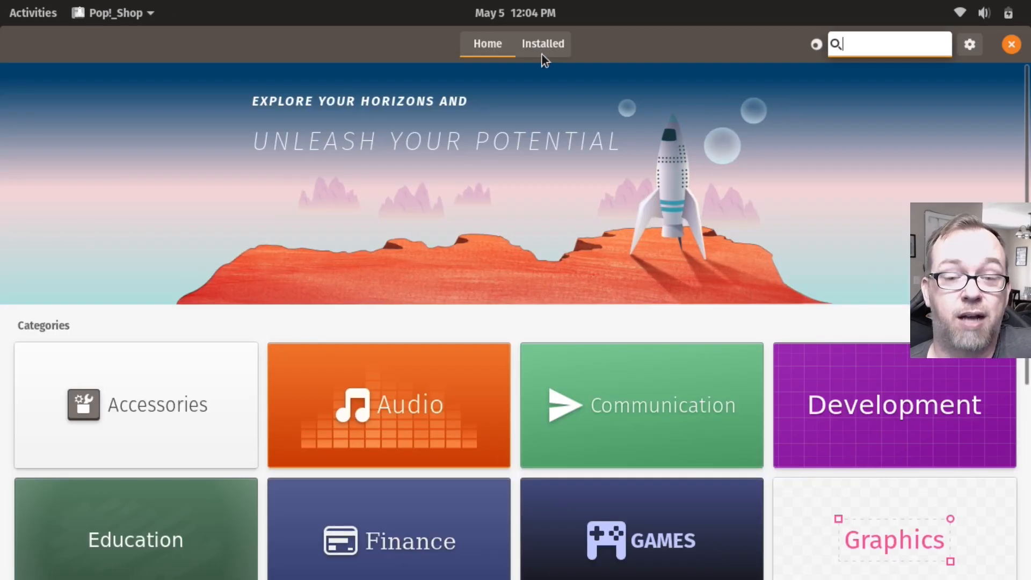
click(541, 43)
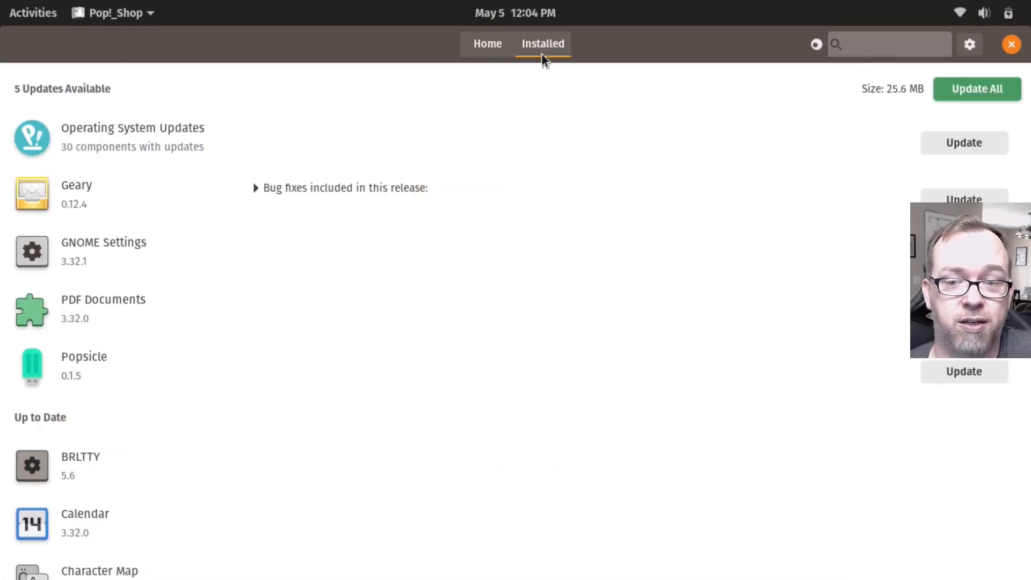
mouse_move(834, 112)
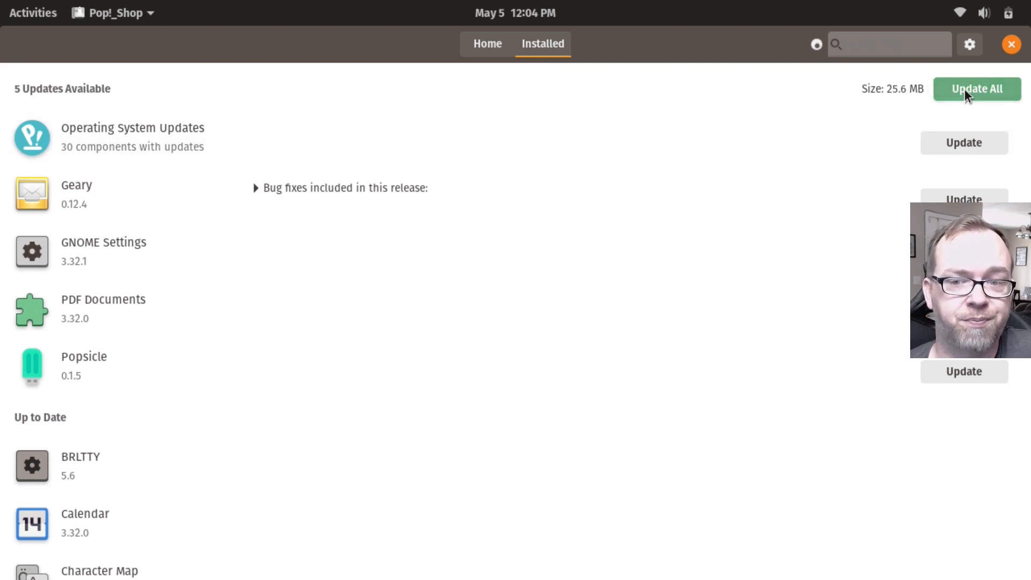
click(976, 89)
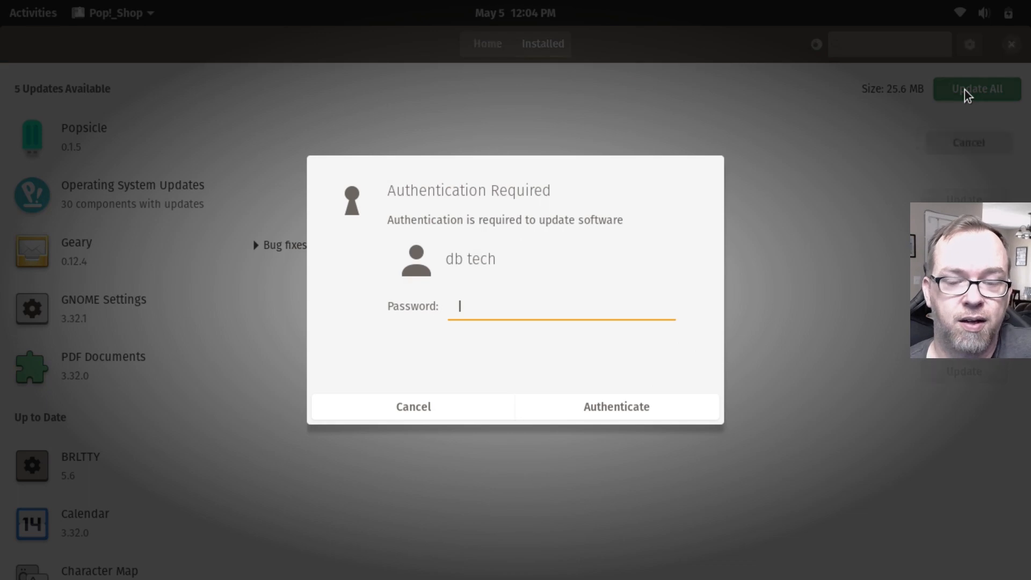